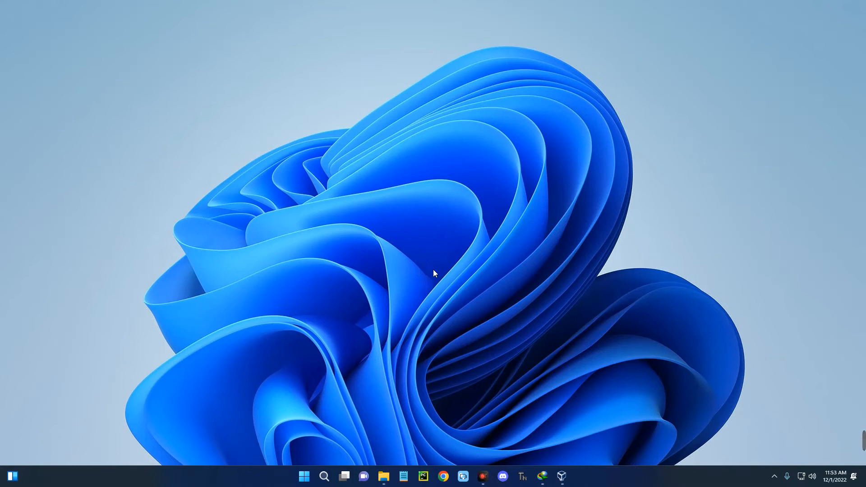
mouse_move(454, 292)
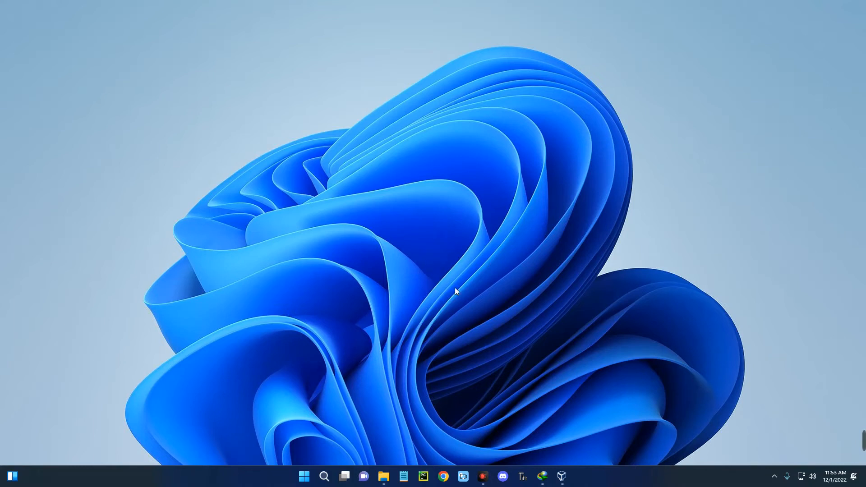
Step: Bring up VirtualBox Manager showing the powered-off Open Suse Linux machine
left_click(562, 477)
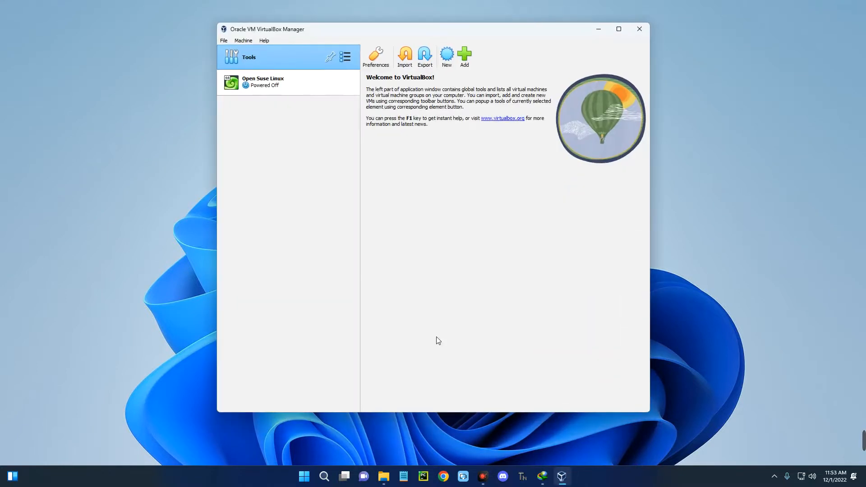
mouse_move(343, 219)
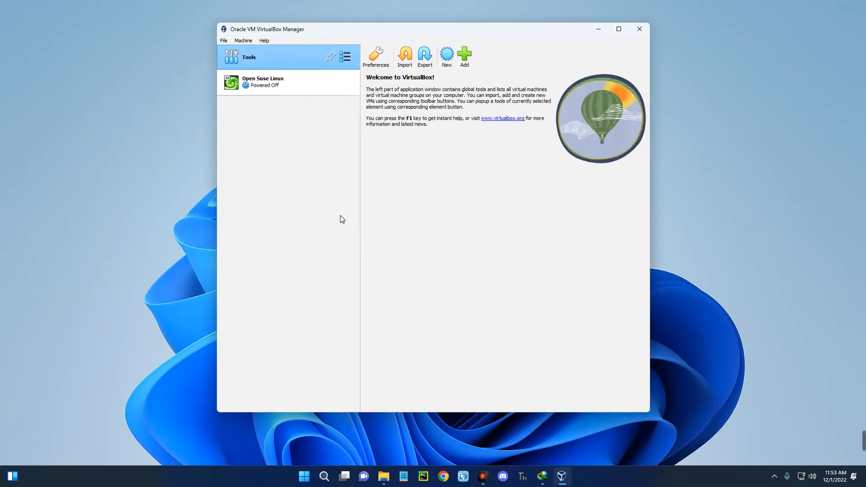
mouse_move(316, 185)
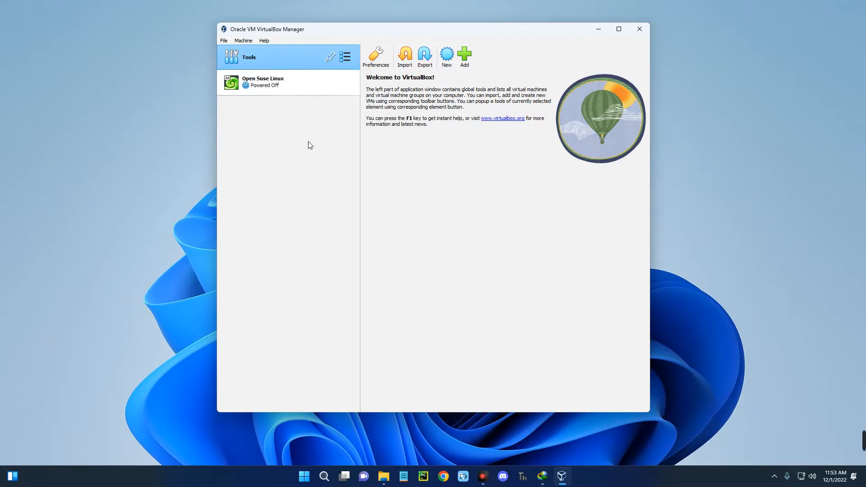
mouse_move(263, 182)
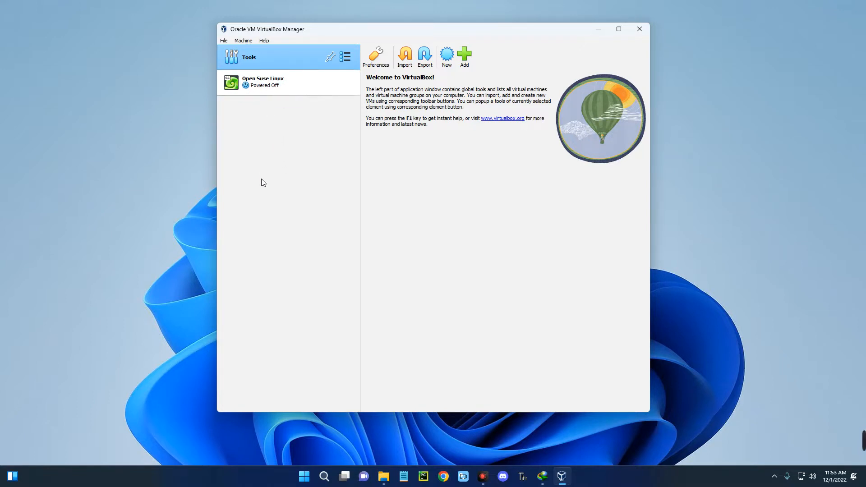
mouse_move(587, 54)
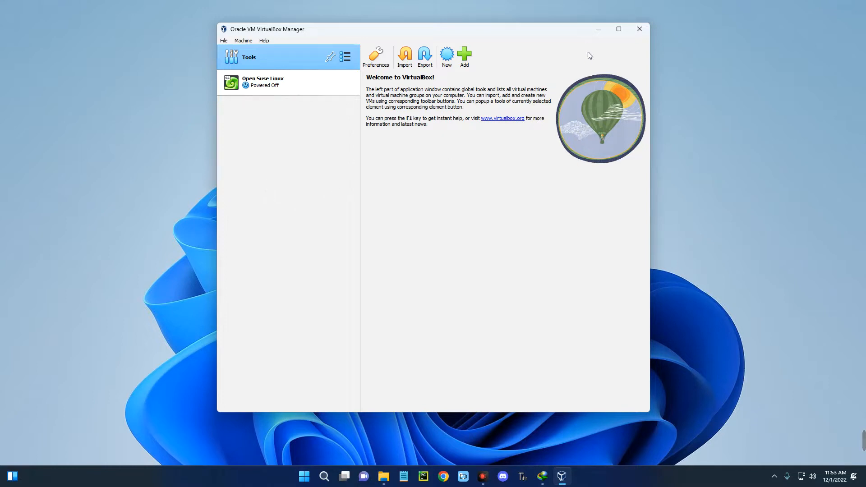
Step: Minimize VirtualBox, search 'virtualbox' in Chrome and reach virtualbox.org
left_click(639, 28)
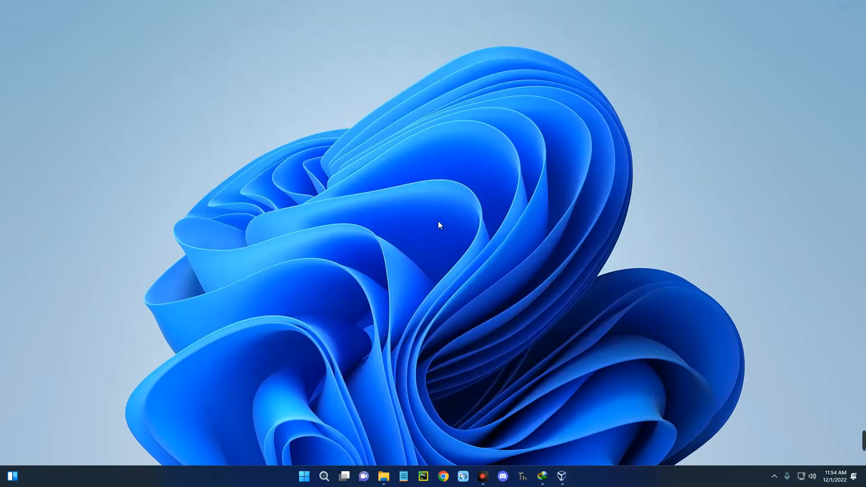
mouse_move(444, 476)
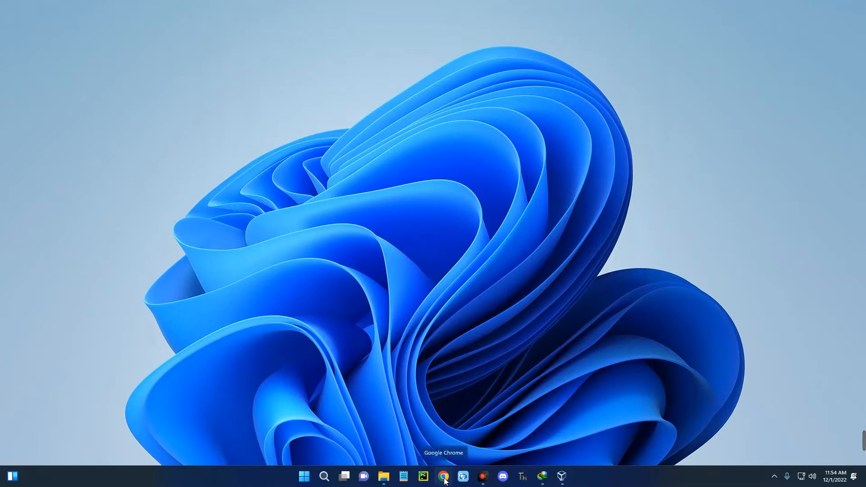
left_click(444, 476)
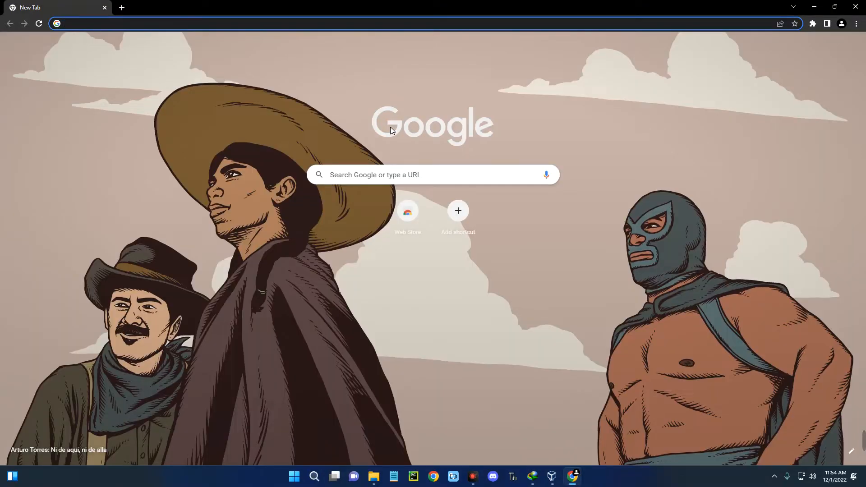
type("virtualbox")
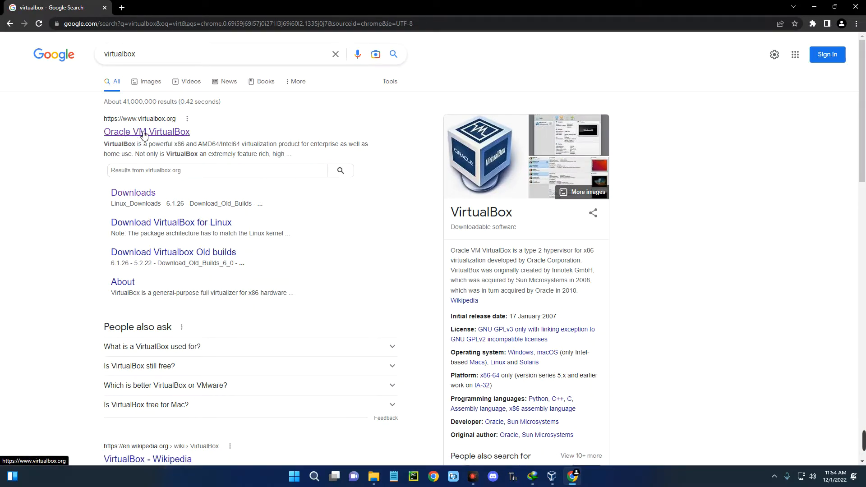
left_click(146, 132)
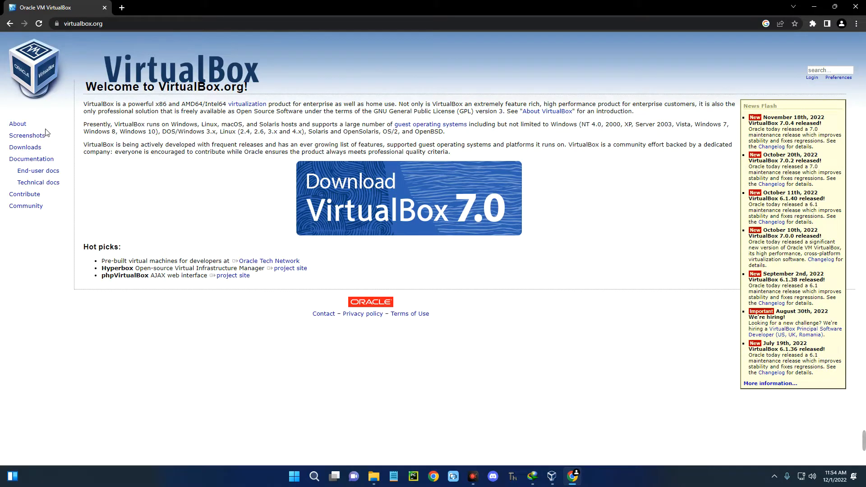
Step: From the Downloads page, start the VirtualBox 7.0.4 Windows hosts installer download
left_click(26, 147)
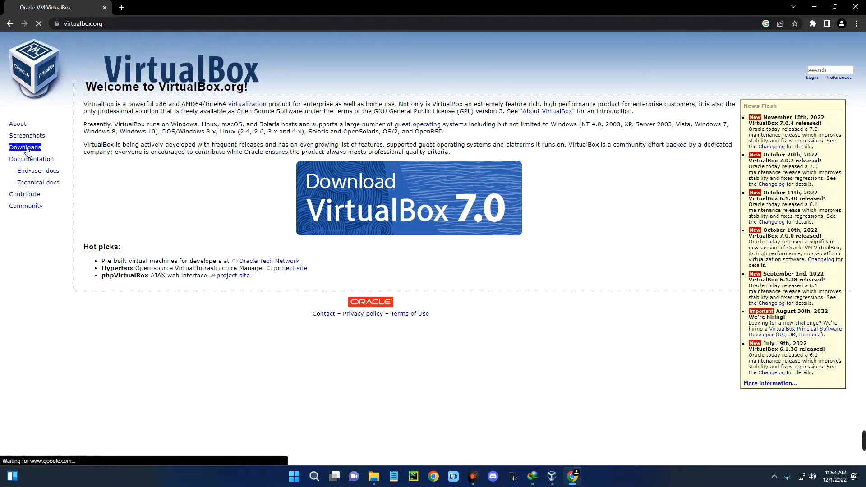
left_click(24, 147)
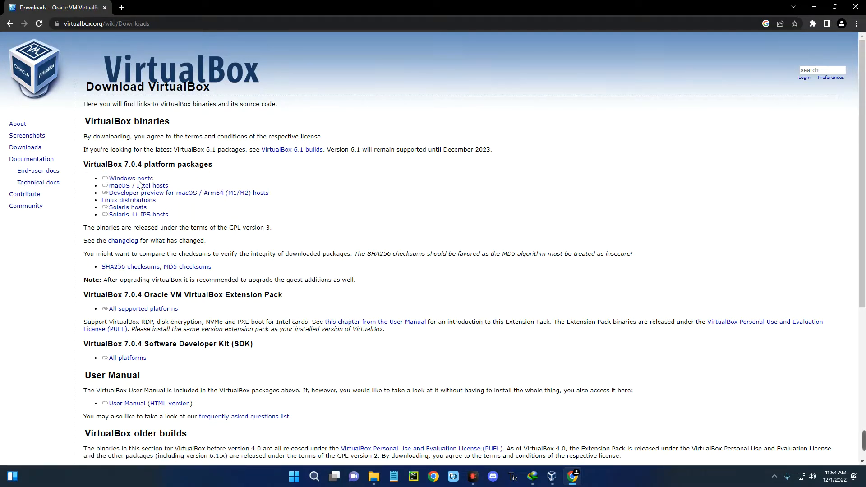
left_click(131, 178)
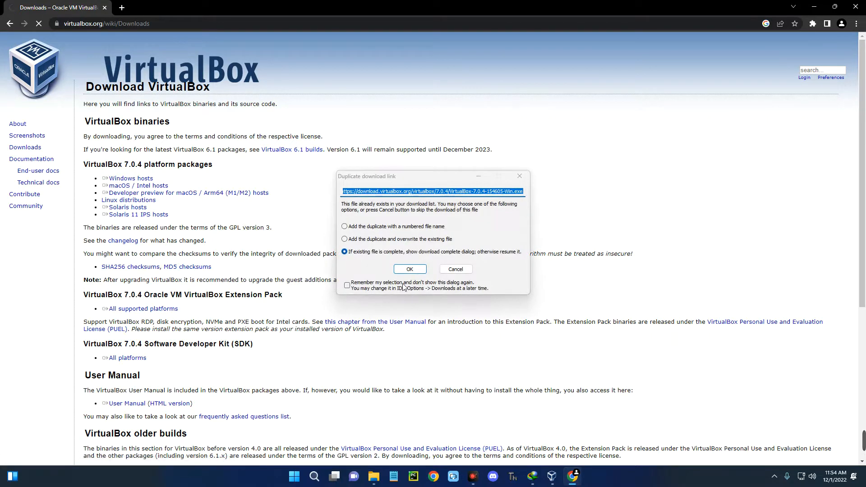
left_click(410, 269)
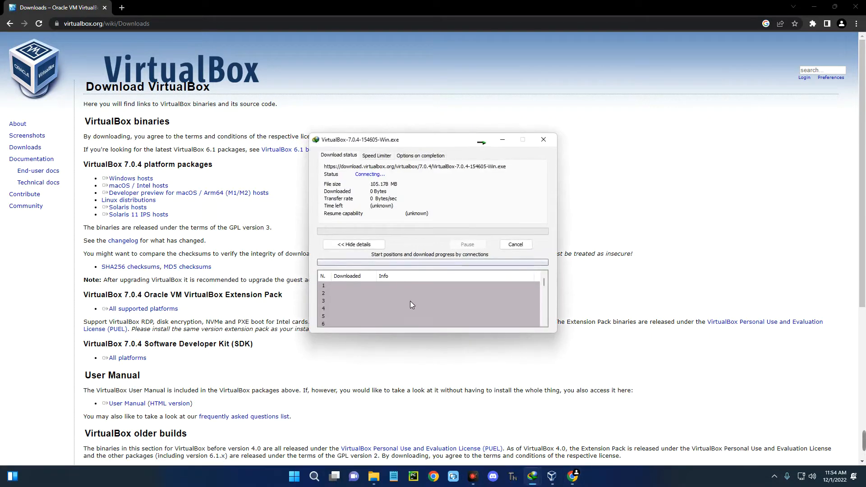
mouse_move(437, 271)
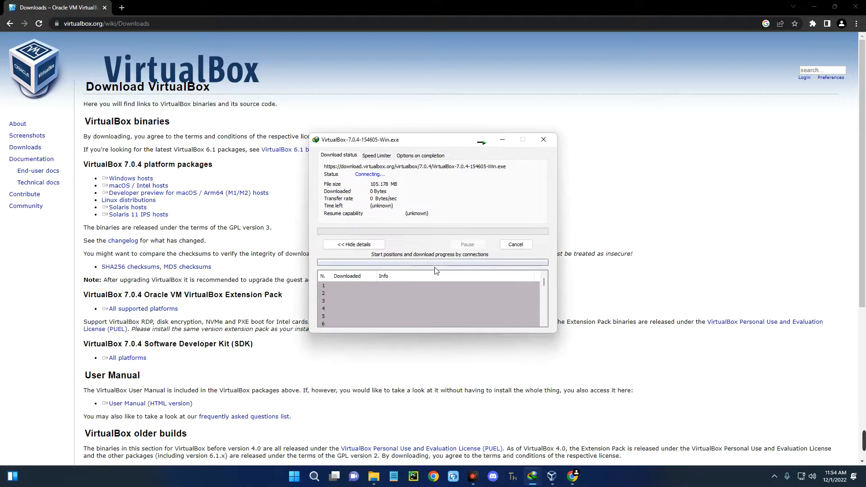
left_click(516, 245)
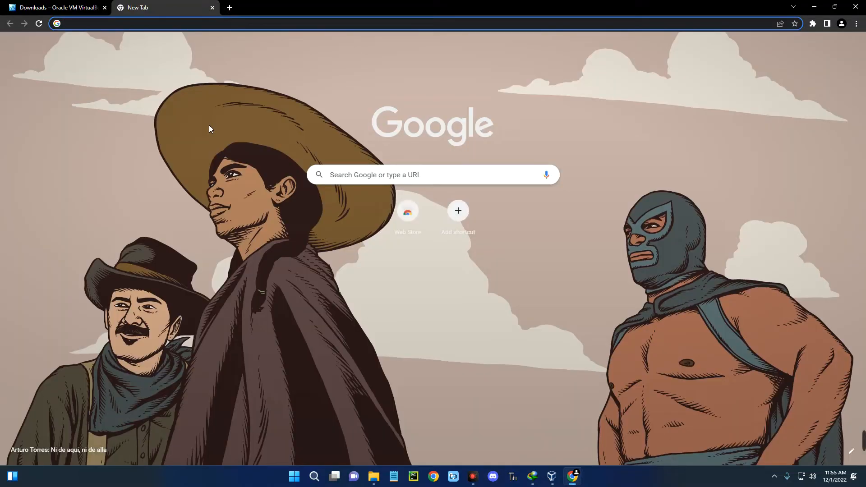
Step: Search 'deepin linux', reach deepin.org and go to its ISO Download page
type("dee")
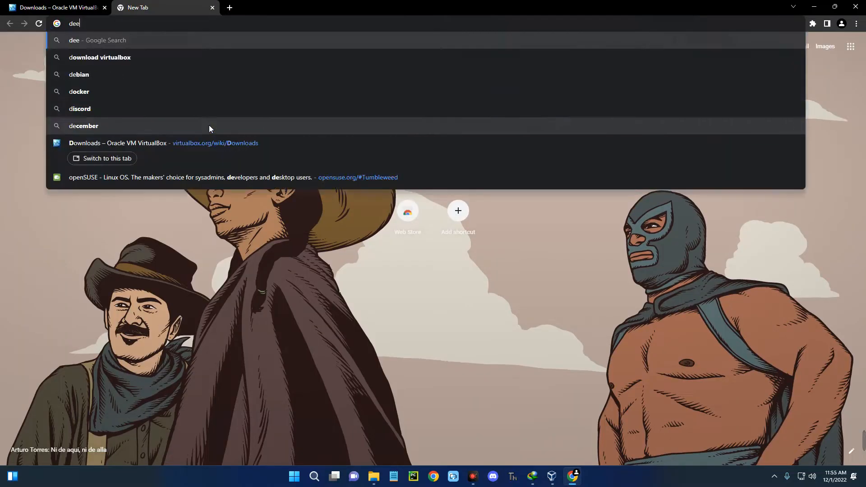
type("deepin linux")
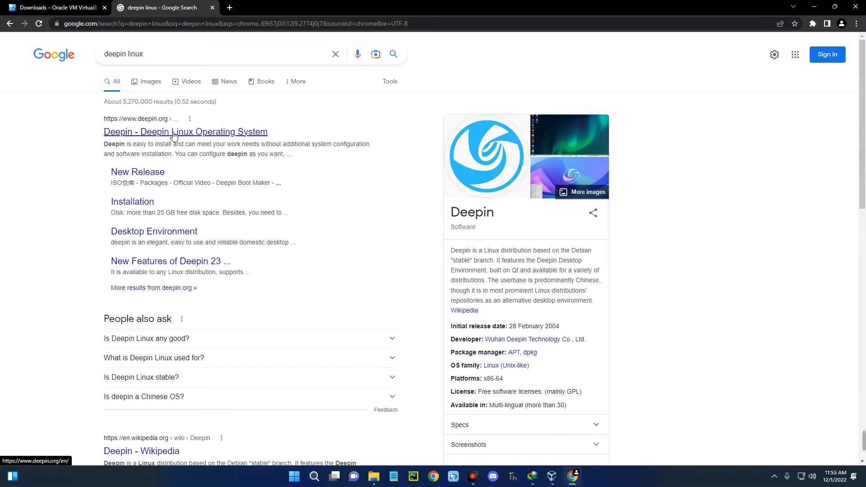
left_click(175, 132)
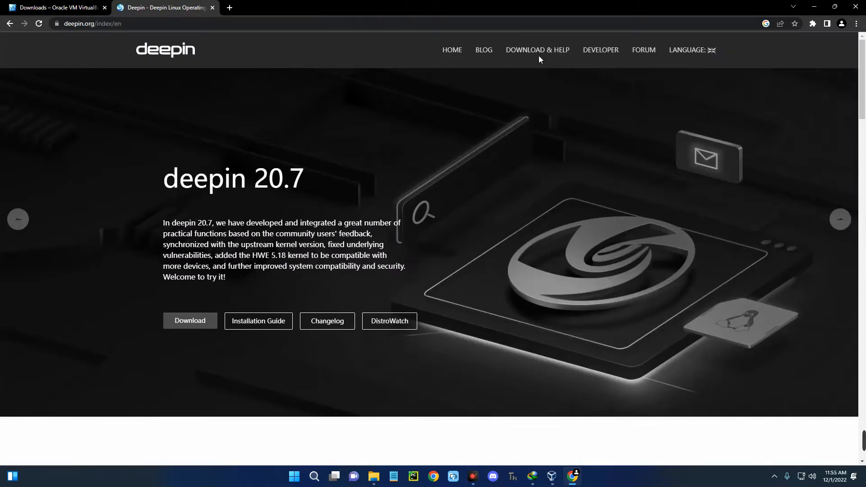
left_click(537, 49)
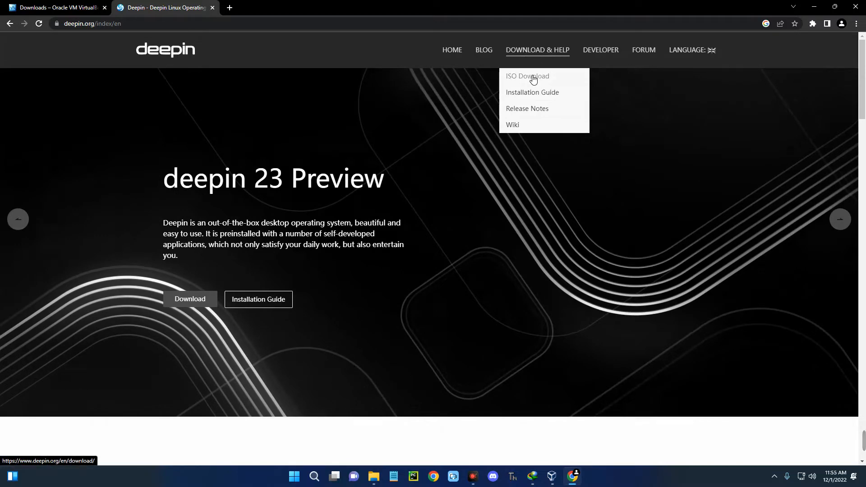
left_click(527, 76)
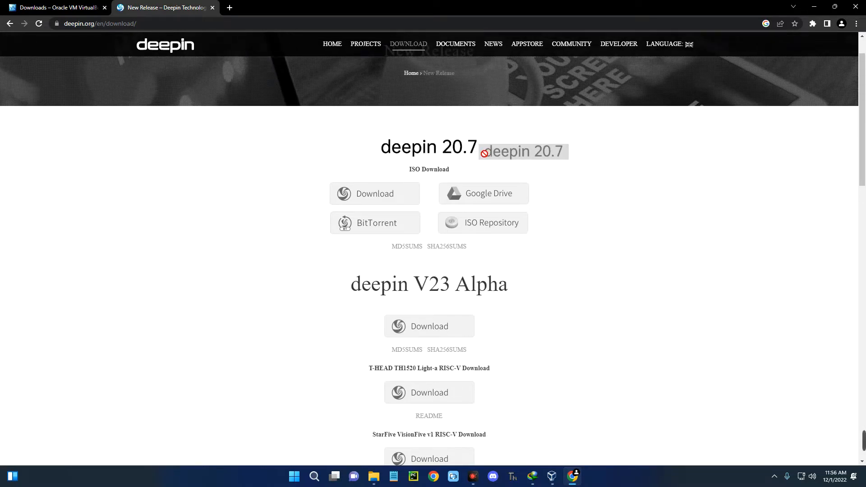
mouse_move(377, 204)
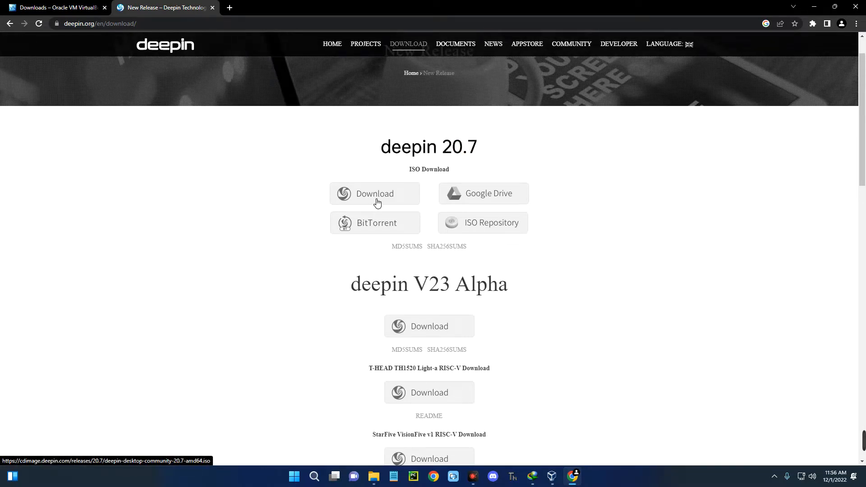
Step: Start downloading the deepin 20.7 desktop ISO to Downloads
left_click(376, 193)
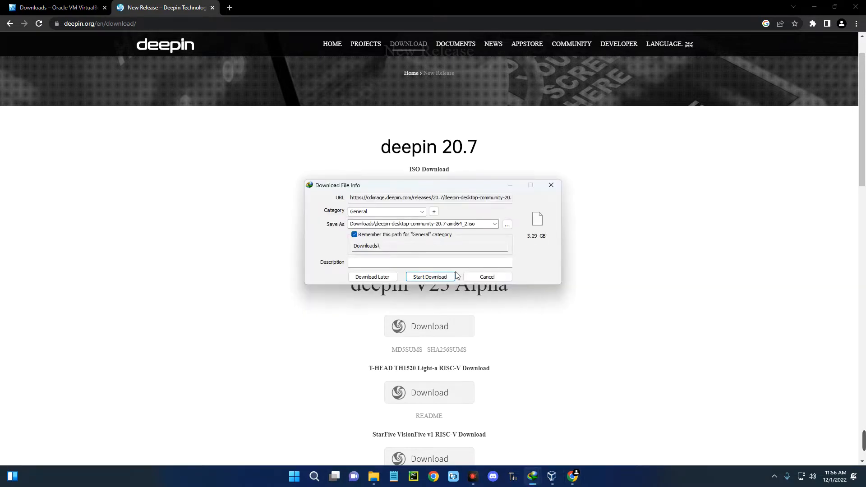
left_click(429, 277)
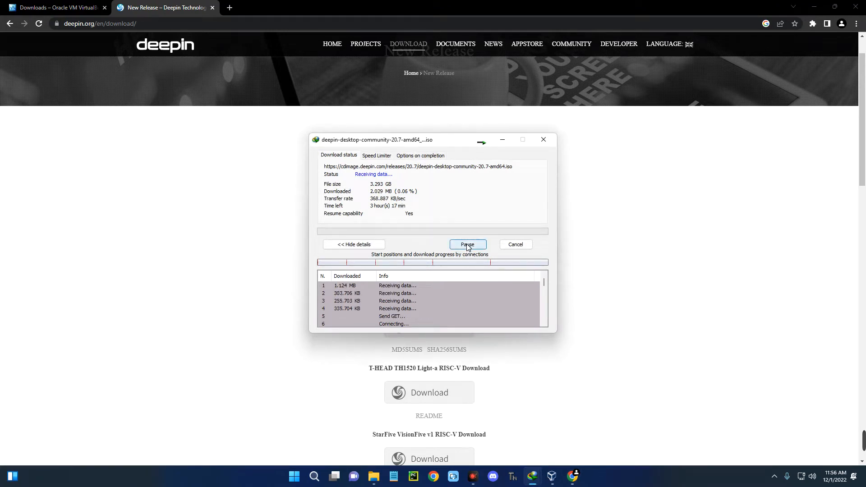
left_click(507, 247)
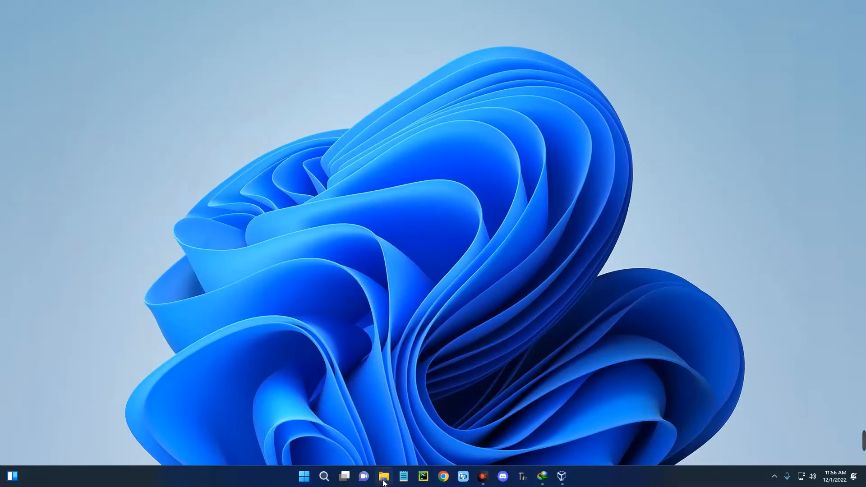
left_click(384, 477)
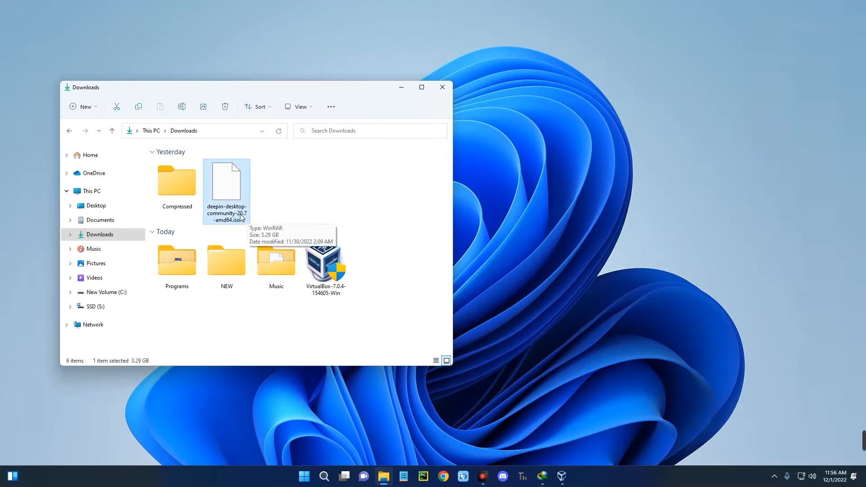
left_click(442, 87)
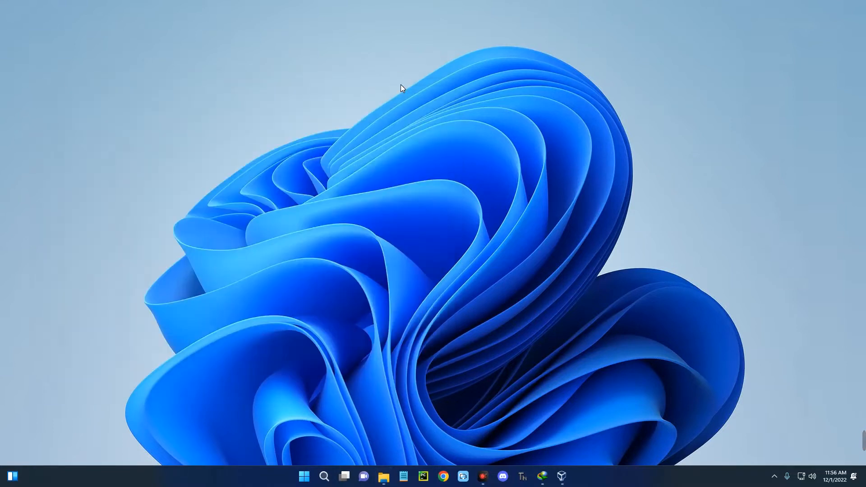
Step: Begin a new VM named 'Deepin Linux' with type Linux, version Debian (64-bit)
left_click(561, 476)
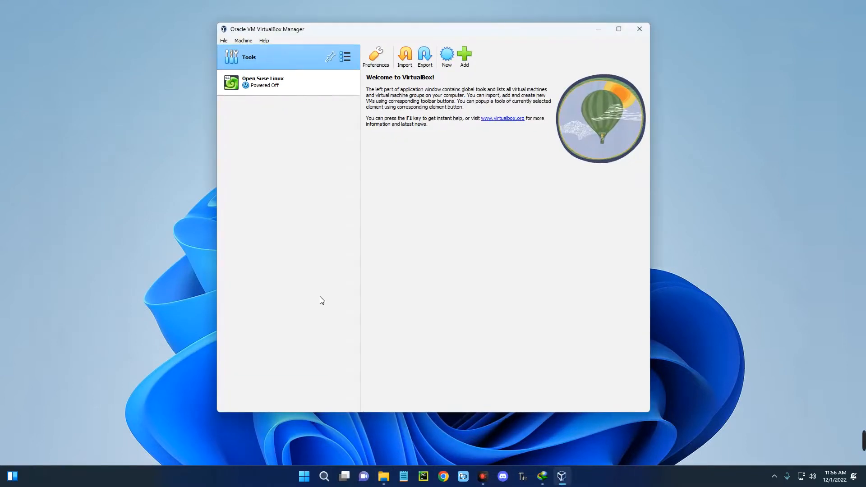
mouse_move(434, 90)
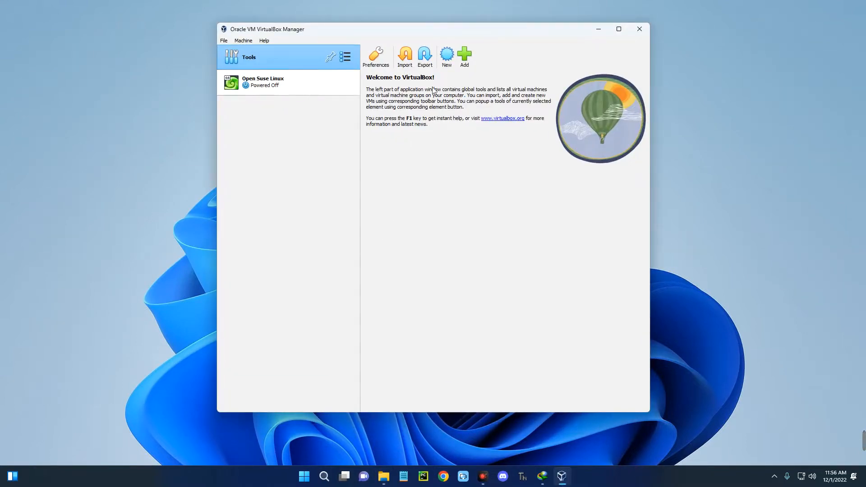
left_click(448, 53)
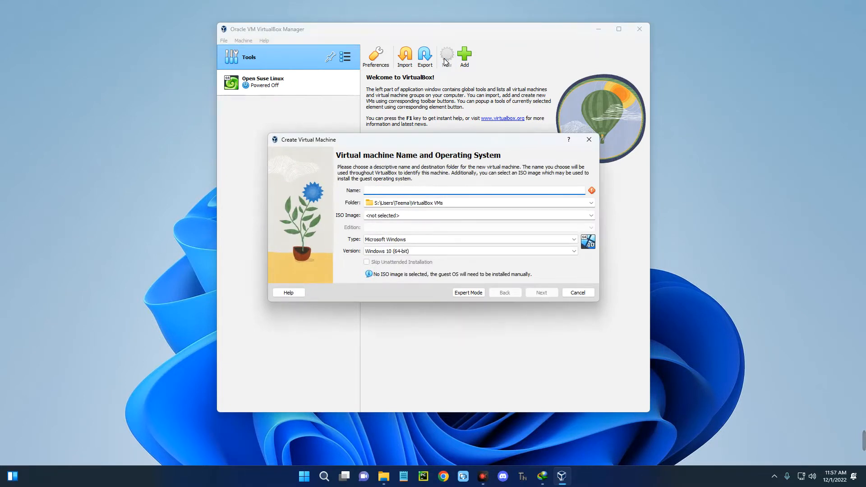
type("Deepin Linux")
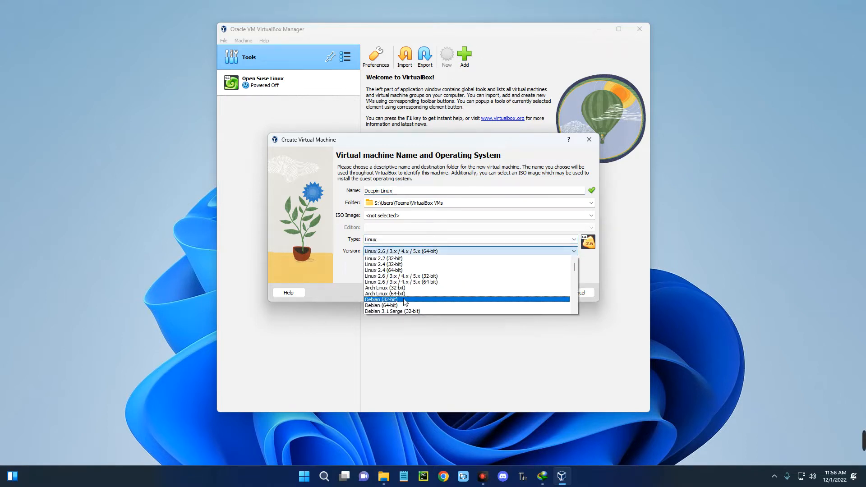
left_click(387, 305)
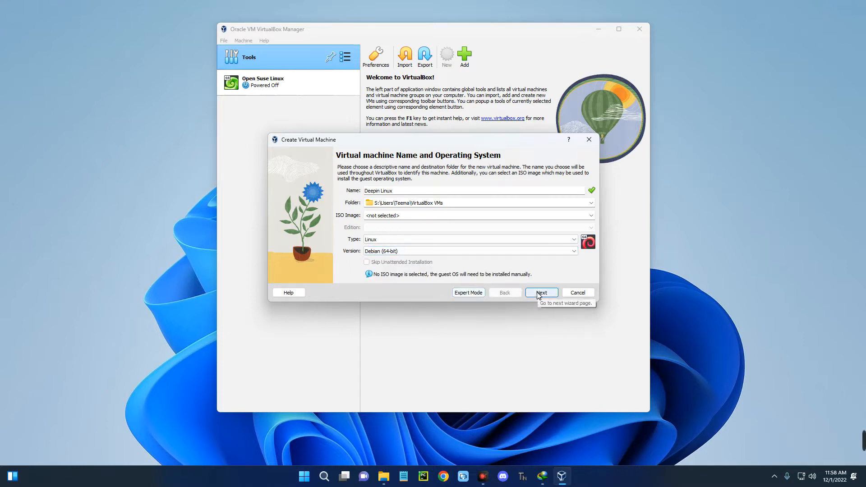
Step: Allocate 5123 MB base memory and 3 processors on the hardware step
left_click(542, 292)
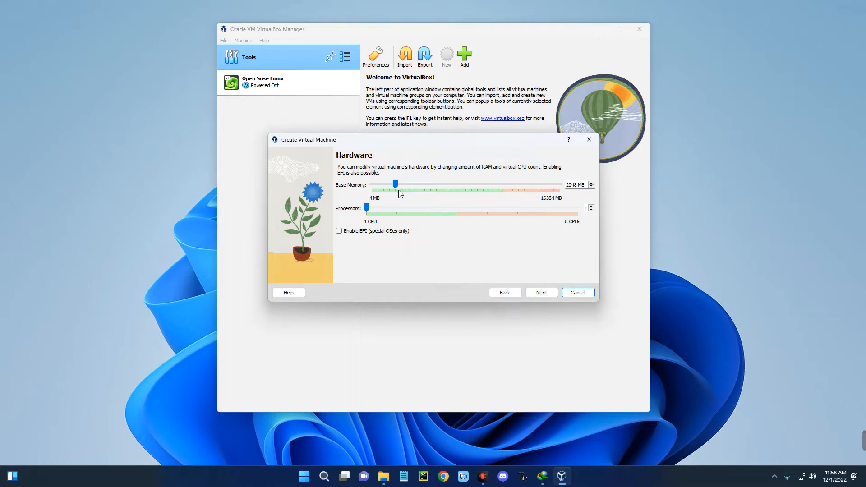
left_click_drag(394, 185, 418, 184)
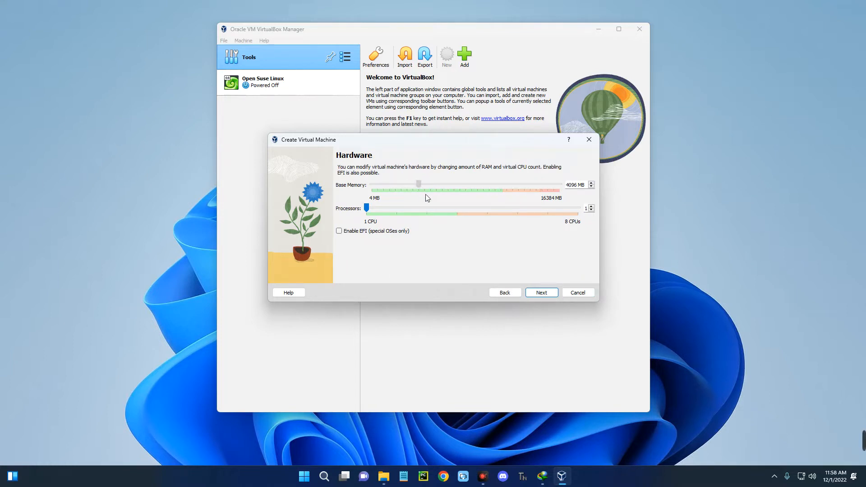
left_click_drag(417, 184, 432, 184)
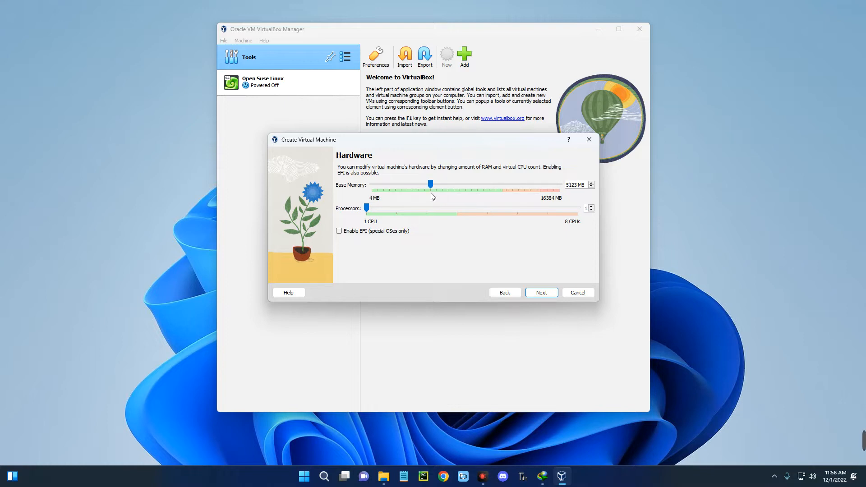
mouse_move(431, 191)
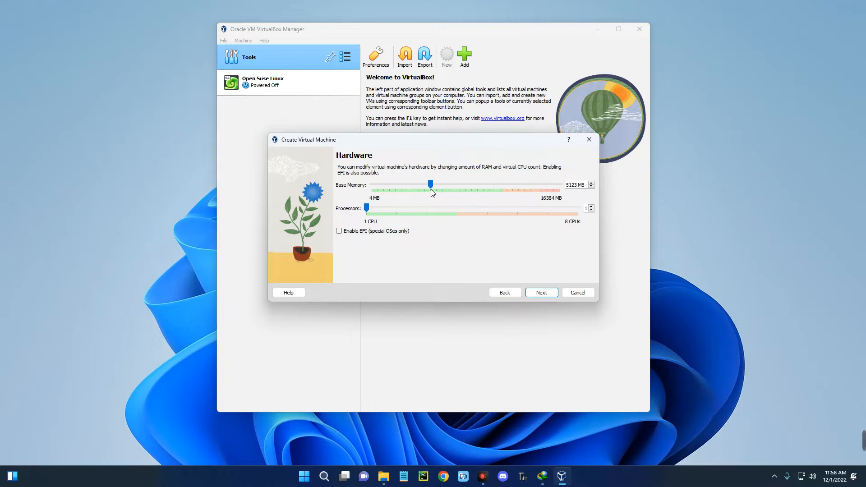
left_click_drag(366, 209, 396, 208)
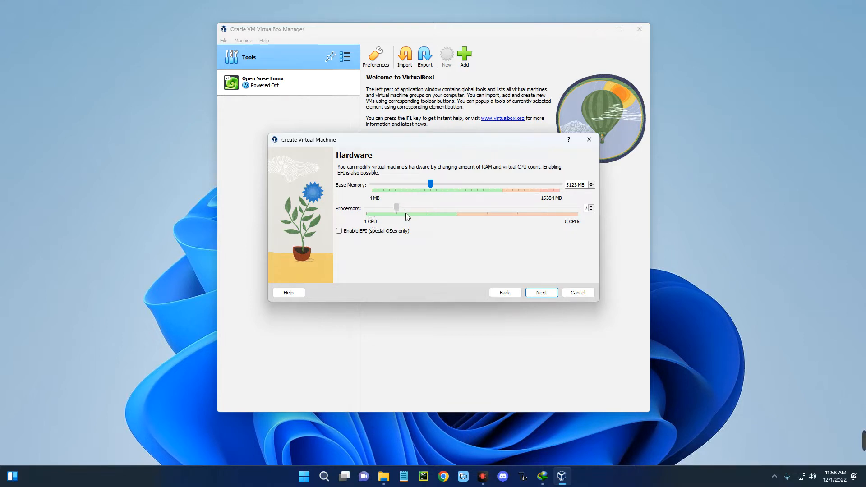
left_click_drag(397, 208, 426, 208)
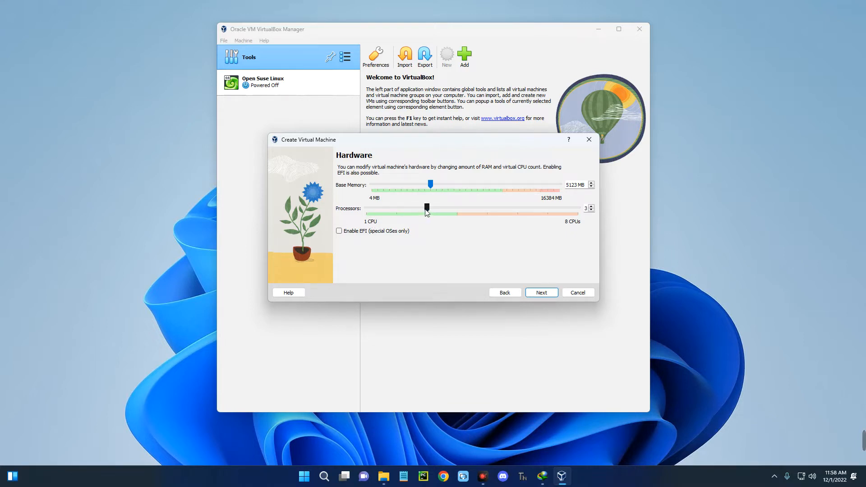
mouse_move(428, 211)
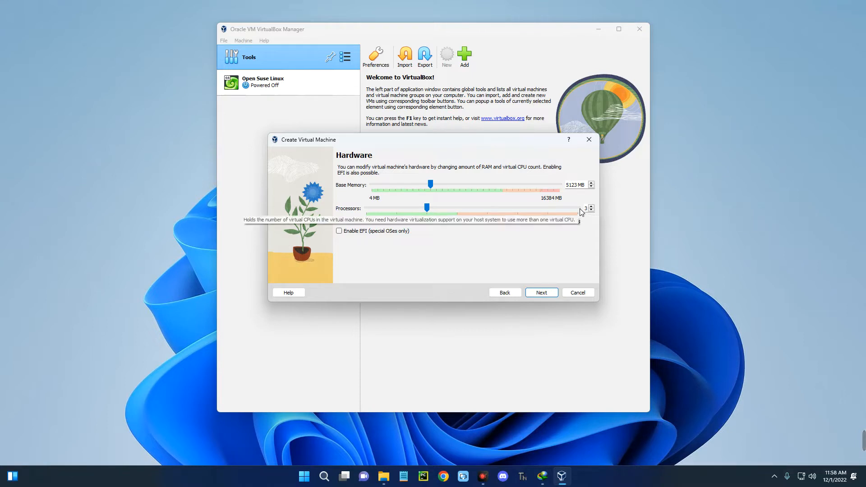
mouse_move(428, 193)
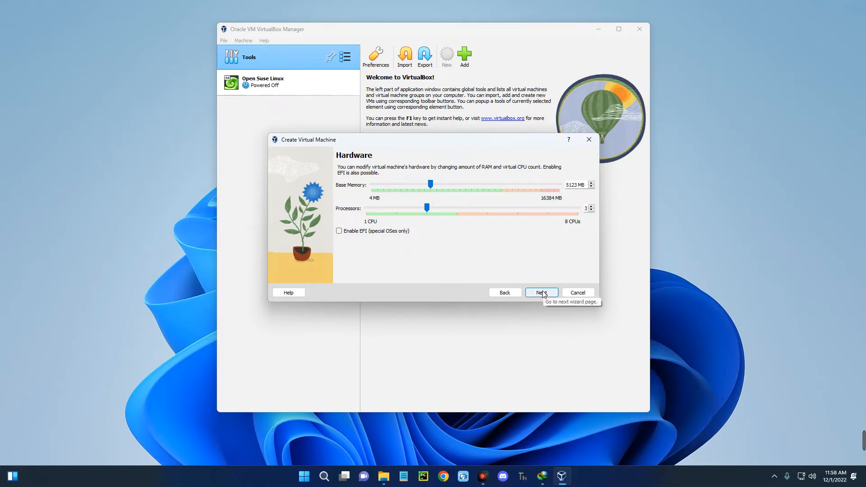
Step: Set the virtual disk to 51.25 GB and finish creating the Deepin Linux machine
left_click(542, 293)
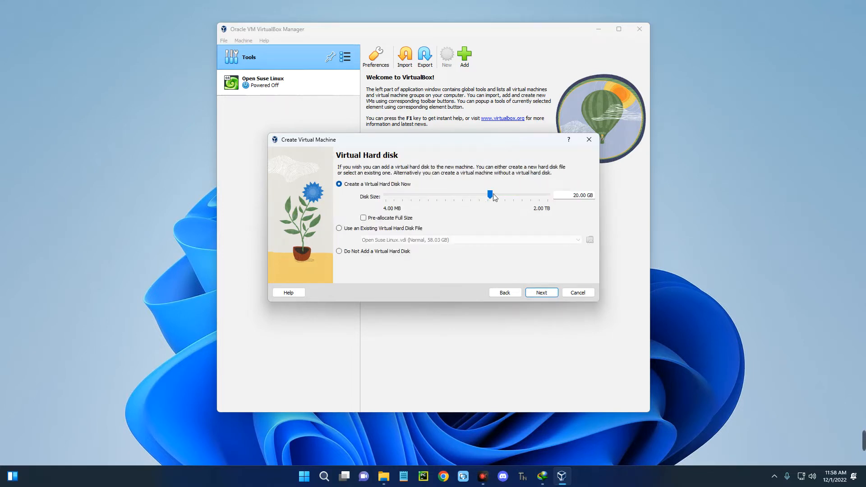
mouse_move(489, 192)
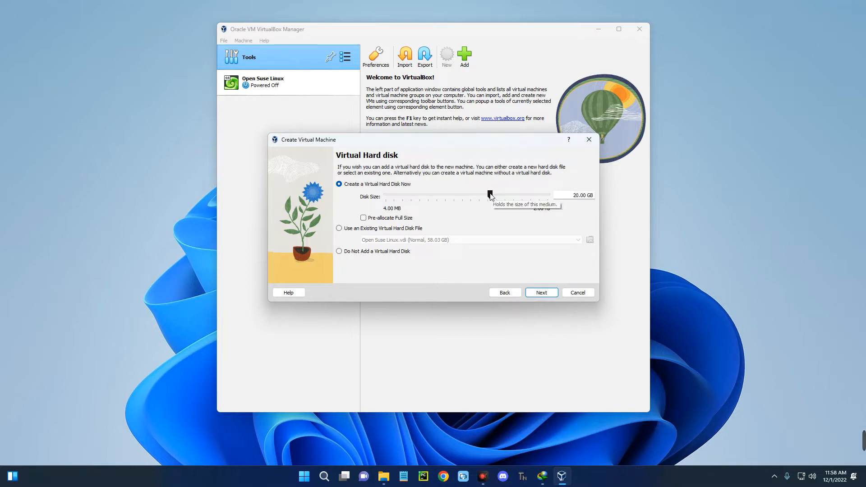
left_click_drag(489, 195, 497, 197)
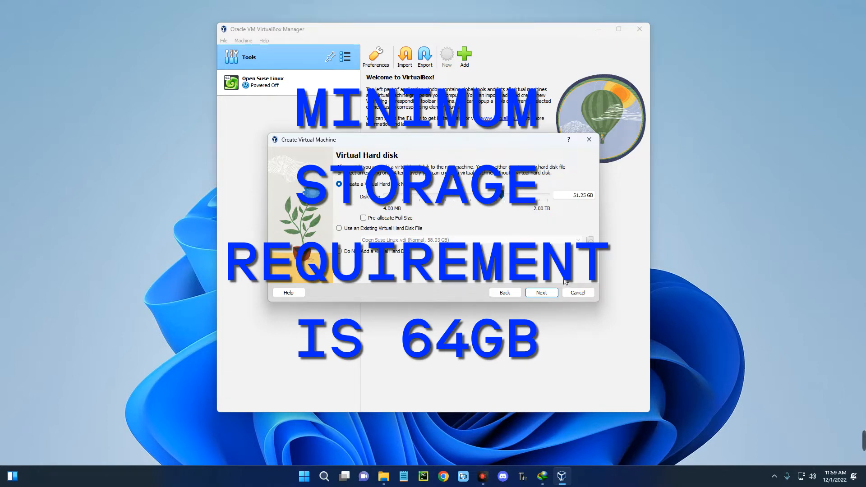
left_click(542, 292)
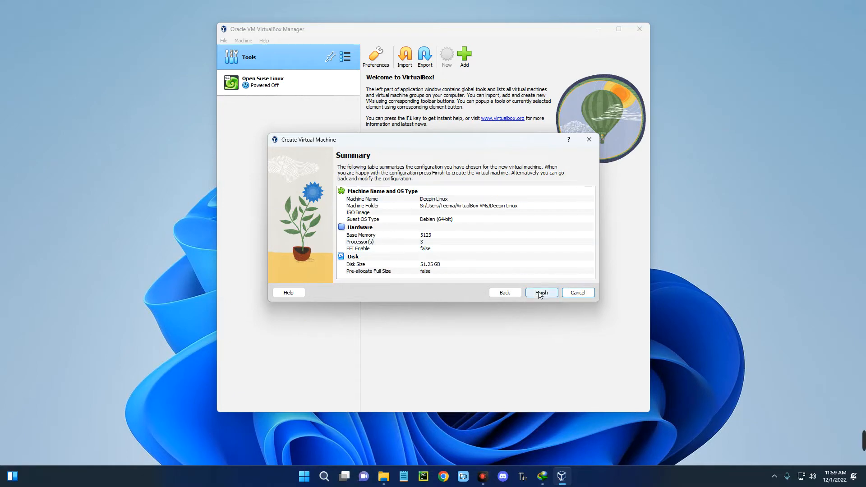
left_click(542, 292)
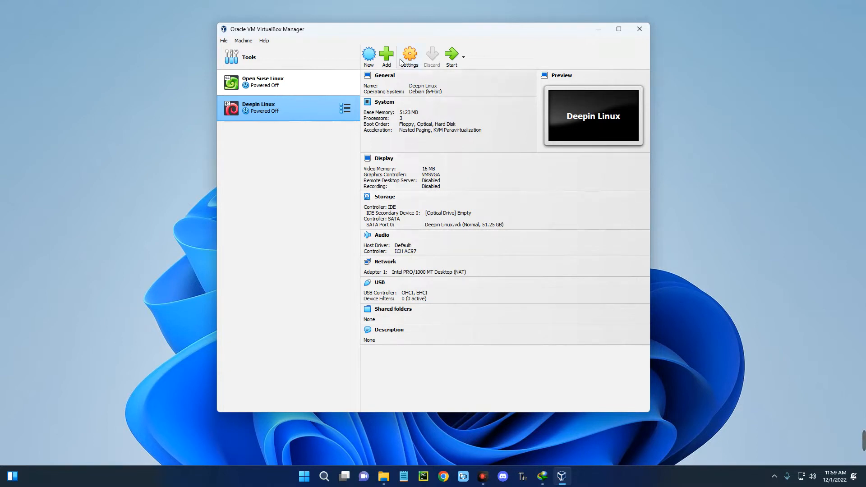
Step: In Deepin Linux's Display settings, set 128 MB video memory and enable 3D acceleration
left_click(410, 54)
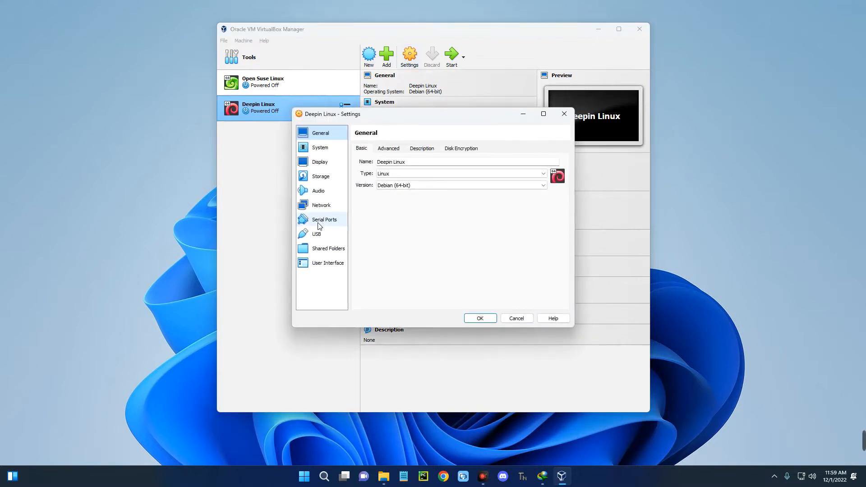
left_click(321, 161)
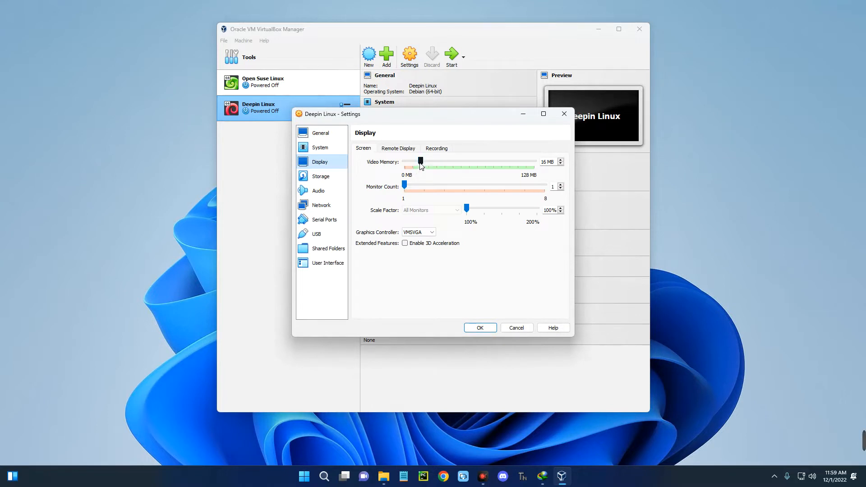
left_click_drag(419, 162, 532, 161)
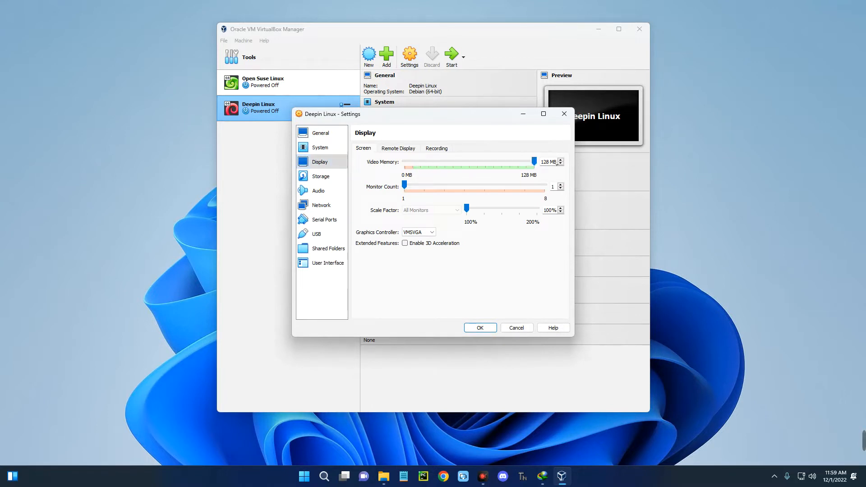
left_click(404, 244)
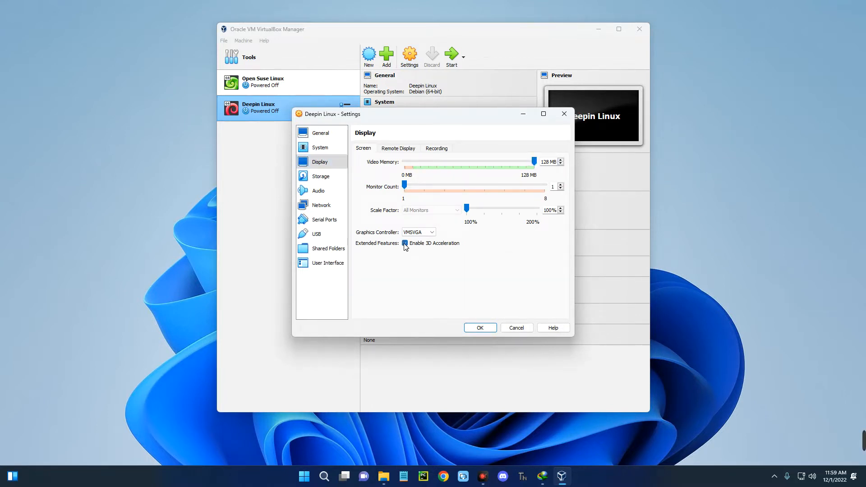
mouse_move(332, 179)
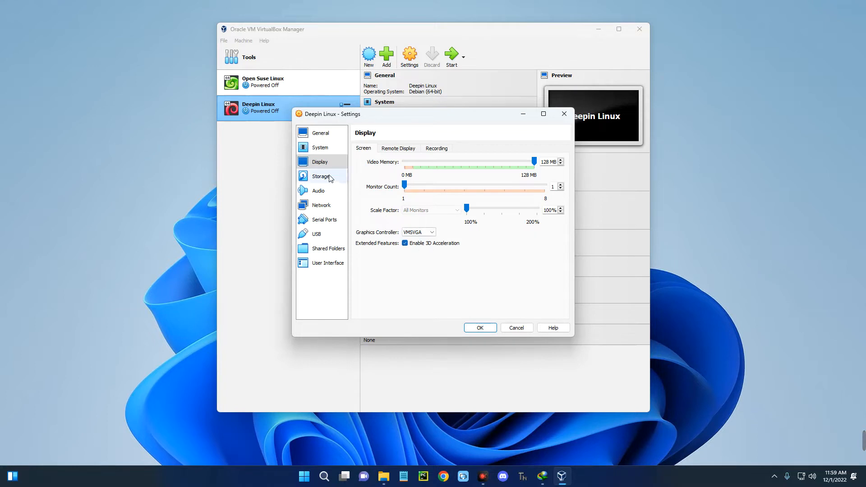
Step: Attach deepin-desktop-community-20.7-amd64.iso to the optical drive and save the settings
left_click(320, 177)
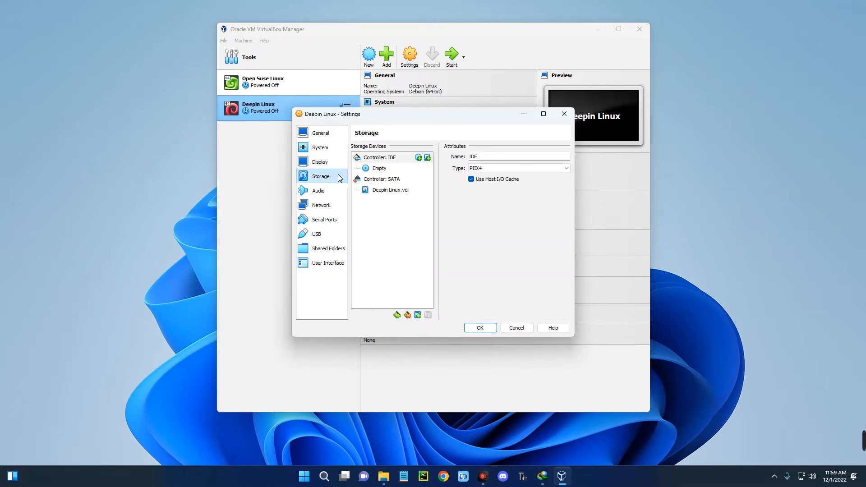
mouse_move(375, 170)
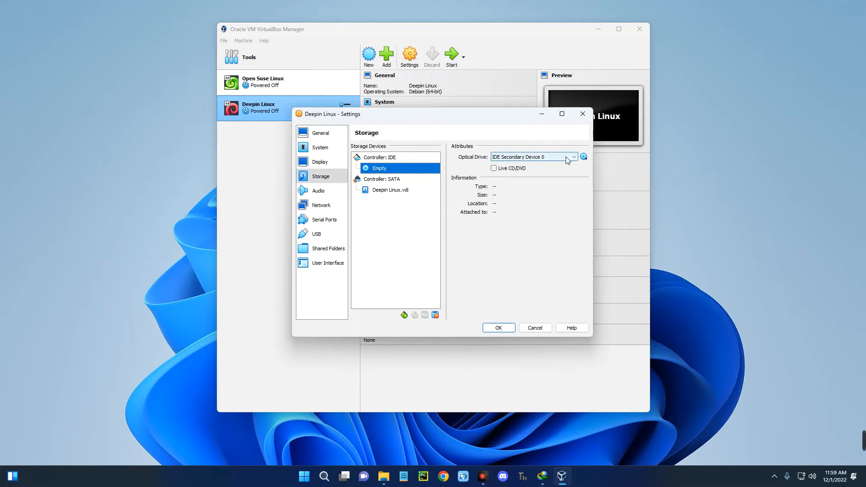
left_click(583, 157)
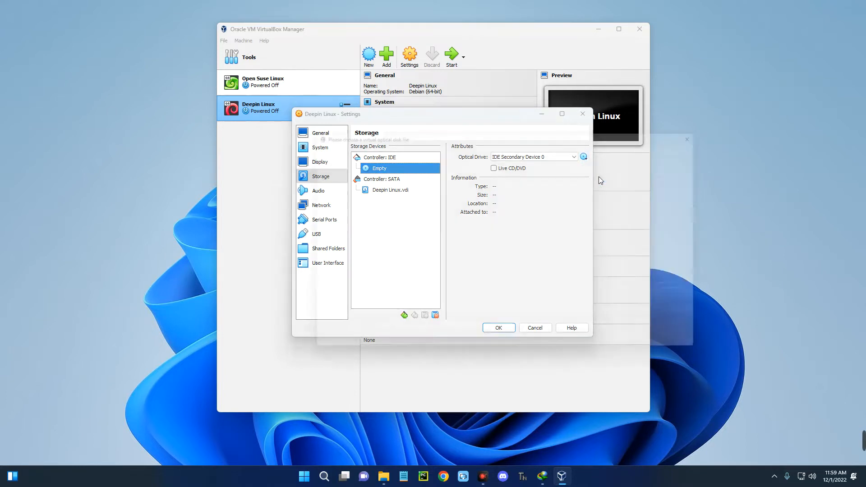
left_click(583, 157)
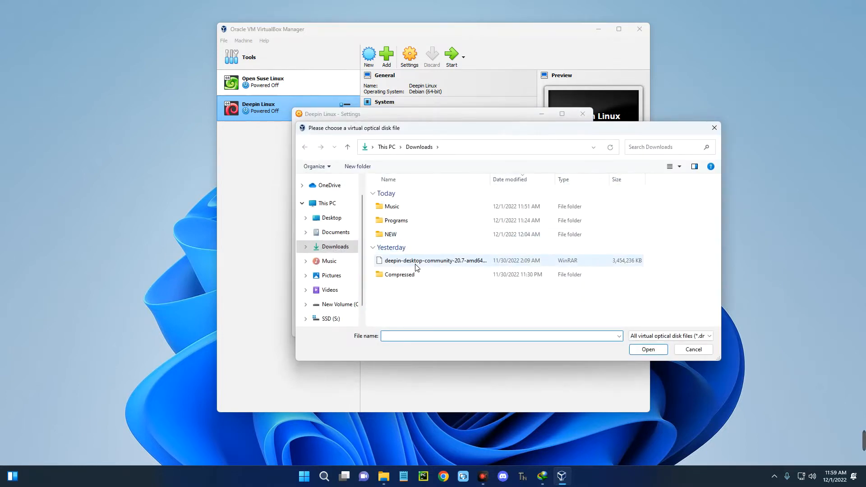
mouse_move(434, 264)
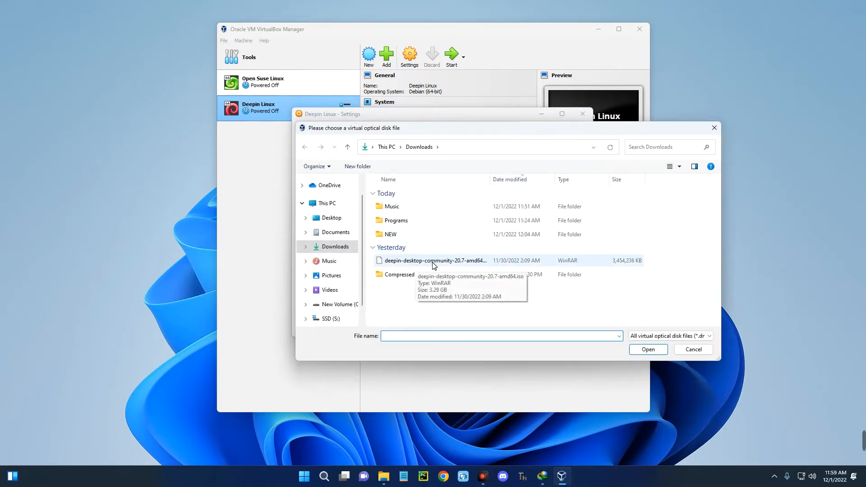
left_click(434, 260)
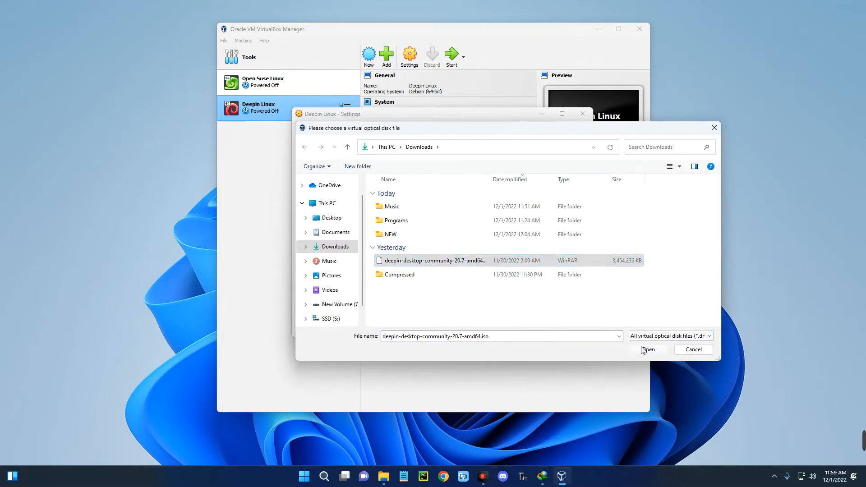
left_click(648, 350)
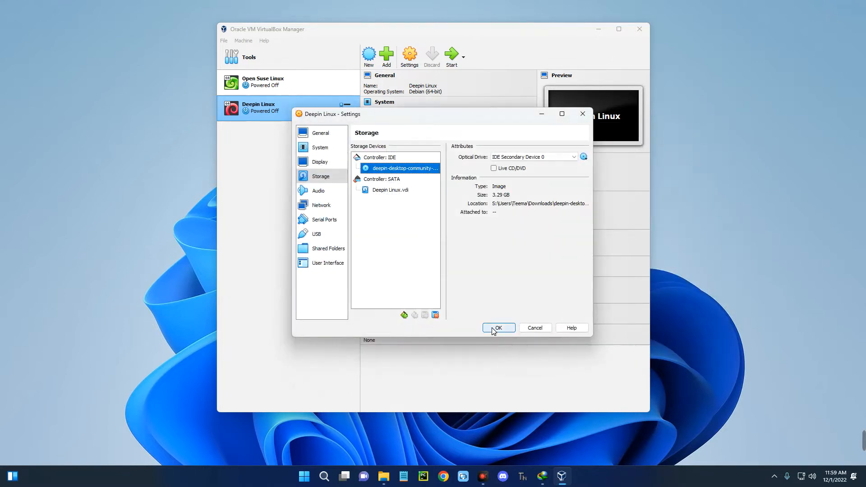
left_click(498, 328)
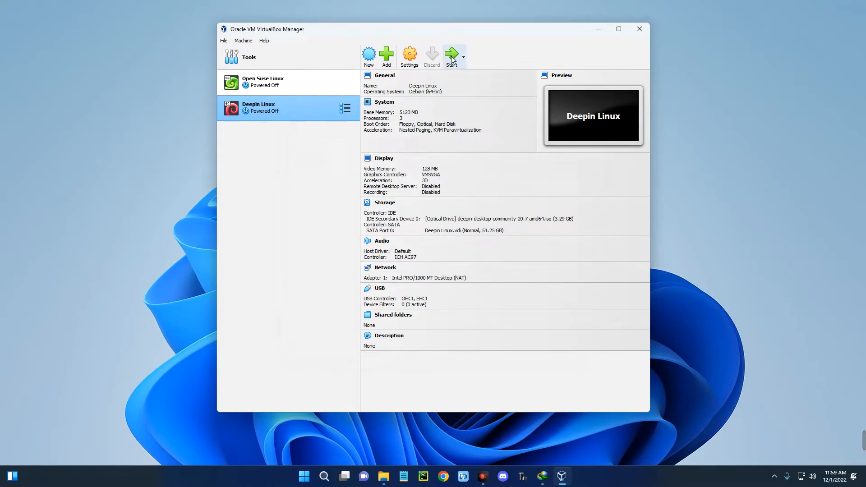
mouse_move(453, 58)
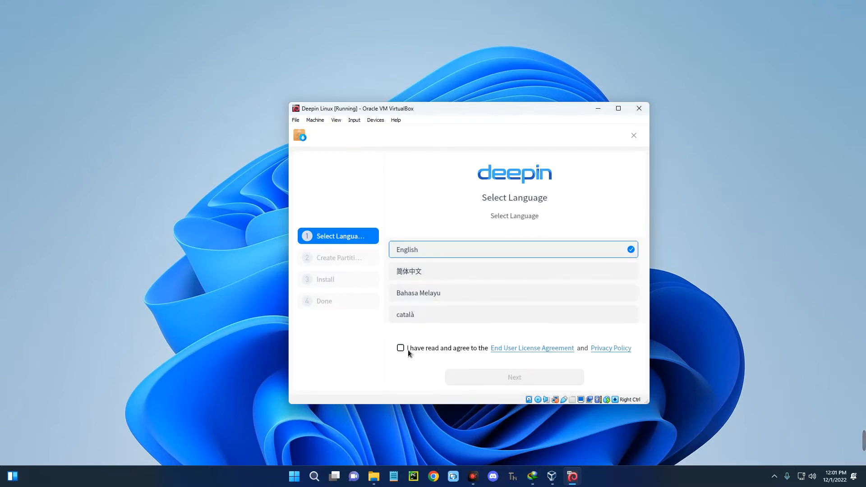
Step: Accept the EULA, pick the 51 GB disk, hit the size warning and power off the VM
left_click(400, 348)
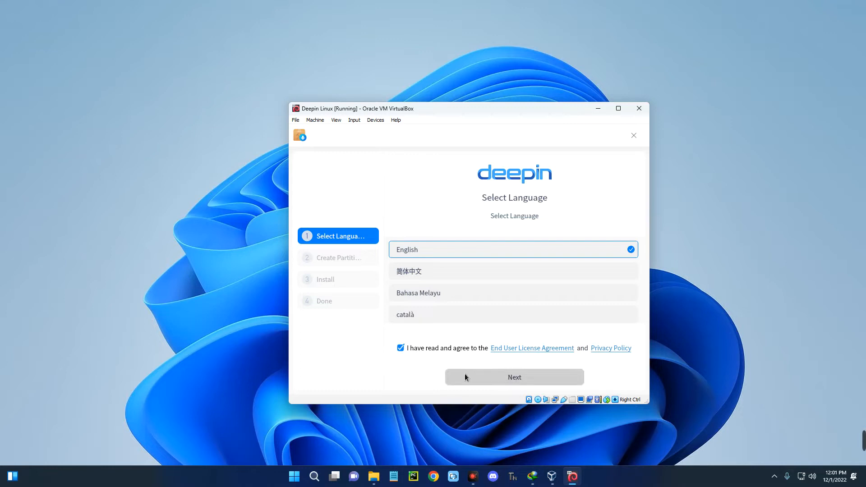
left_click(514, 377)
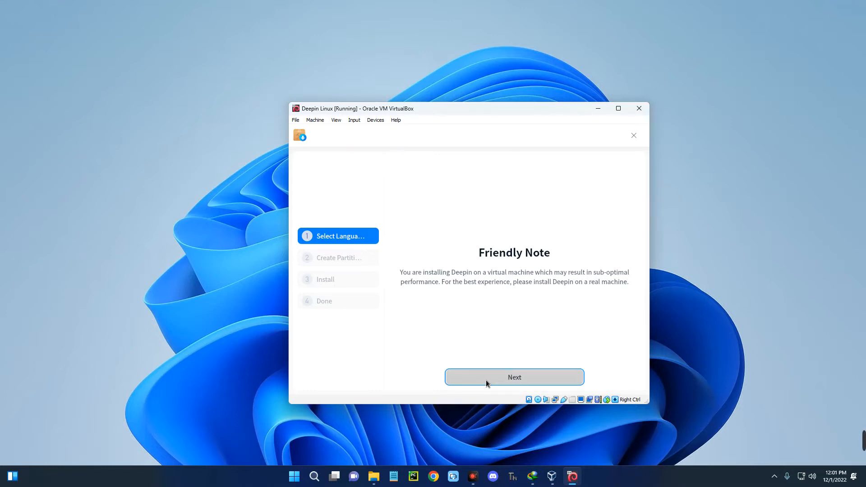
left_click(514, 378)
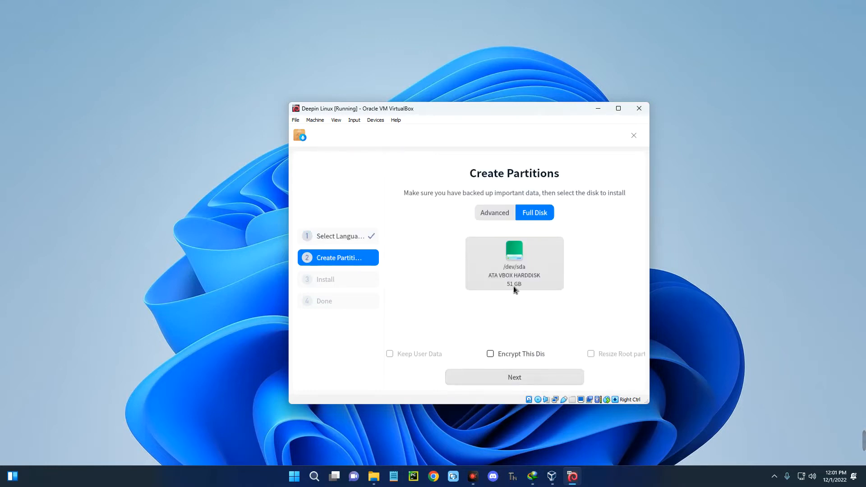
left_click(515, 258)
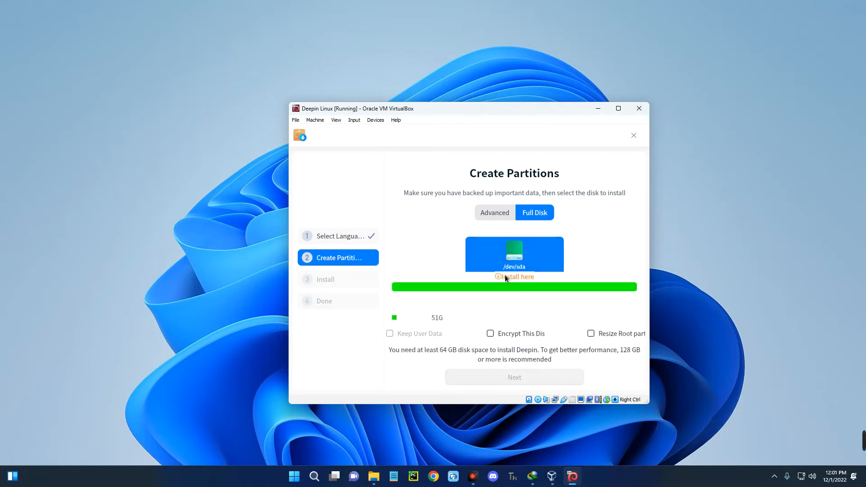
mouse_move(503, 259)
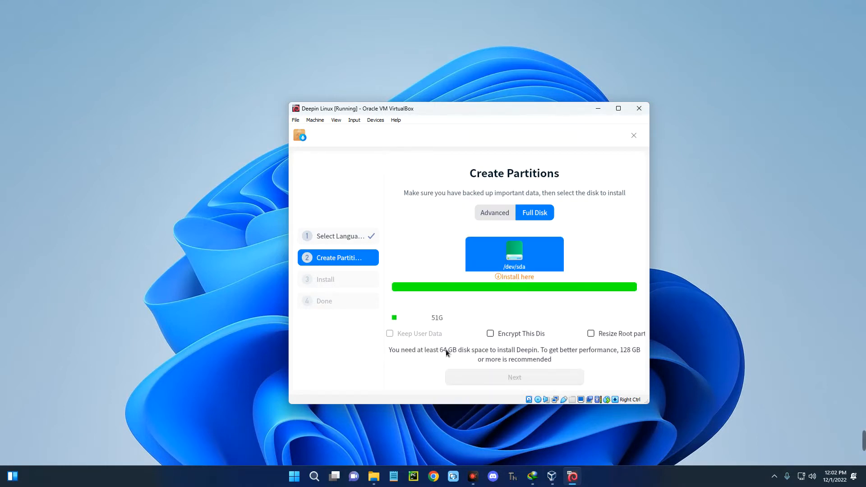
mouse_move(526, 358)
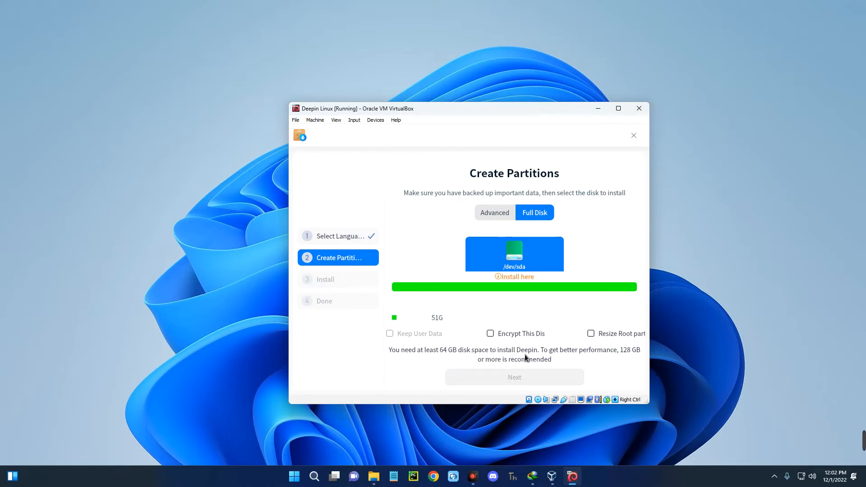
mouse_move(528, 358)
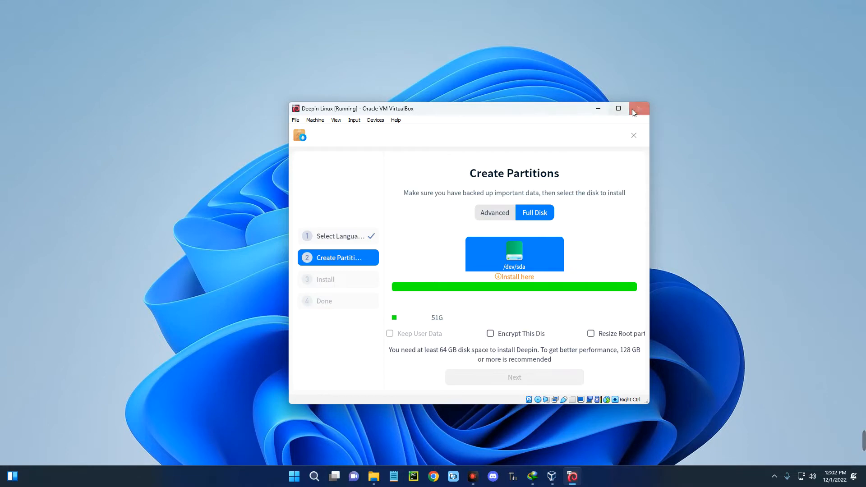
left_click(639, 108)
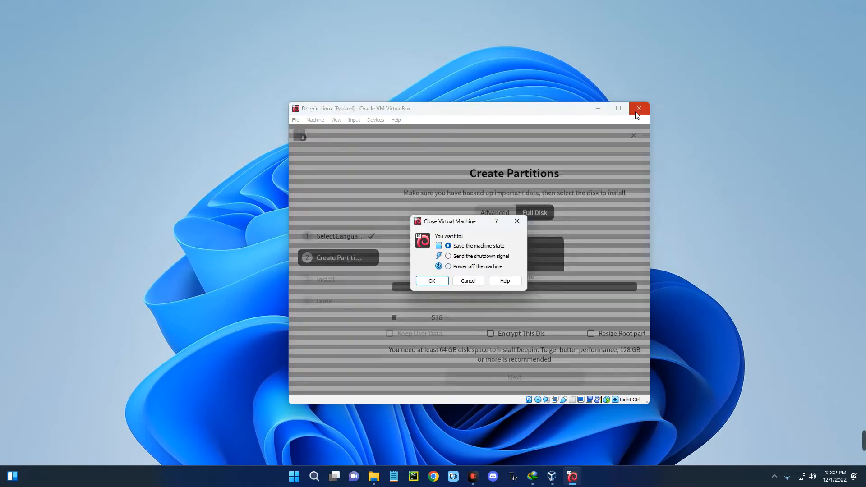
left_click(431, 280)
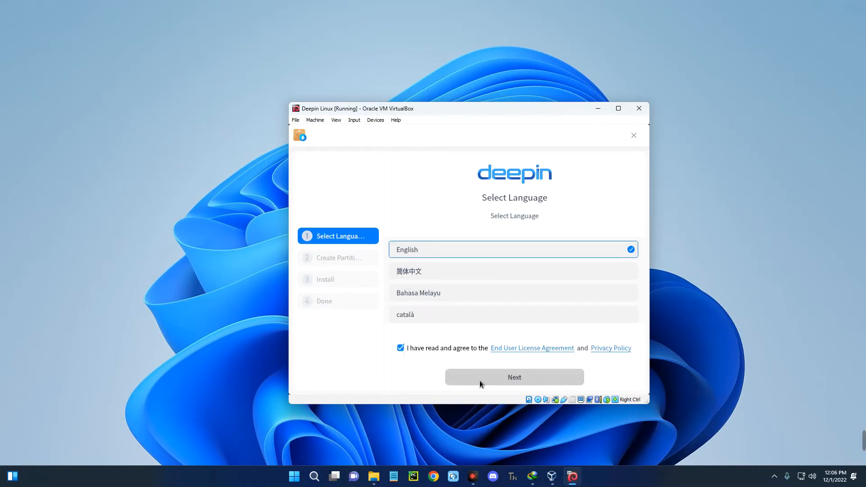
Step: Advance past the Friendly Note and choose the 76 GB /dev/sda disk for Full Disk install
left_click(514, 377)
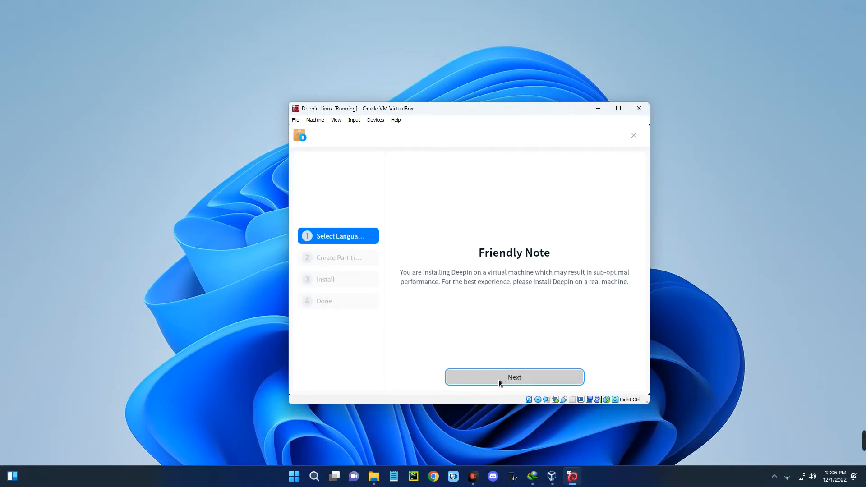
left_click(515, 377)
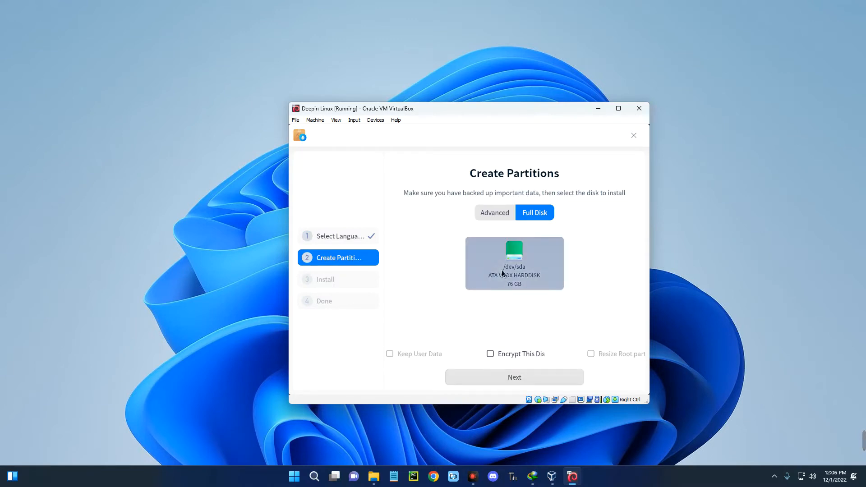
left_click(515, 264)
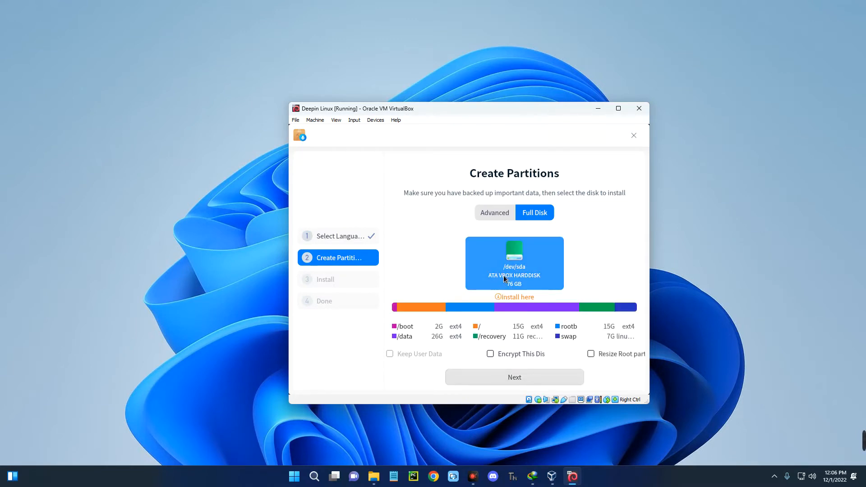
mouse_move(514, 272)
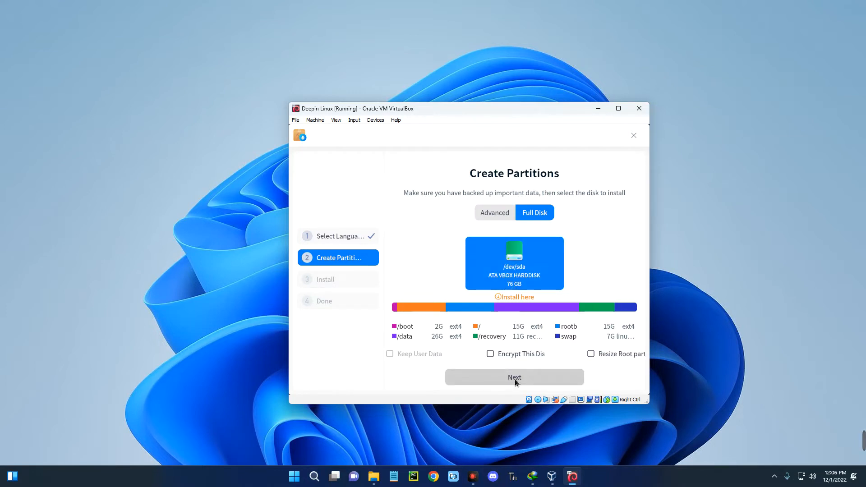
Step: Proceed to the summary, leave 'Create a backup for system restore' unticked, and start the Deepin installation
left_click(515, 377)
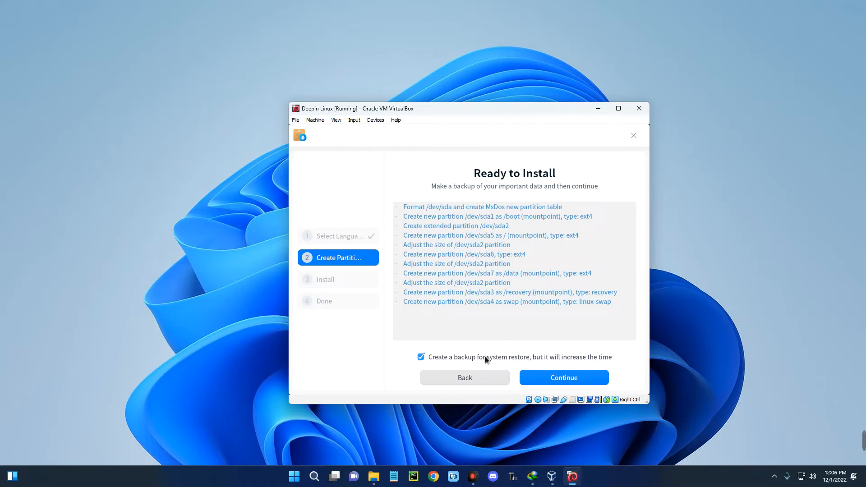
mouse_move(422, 226)
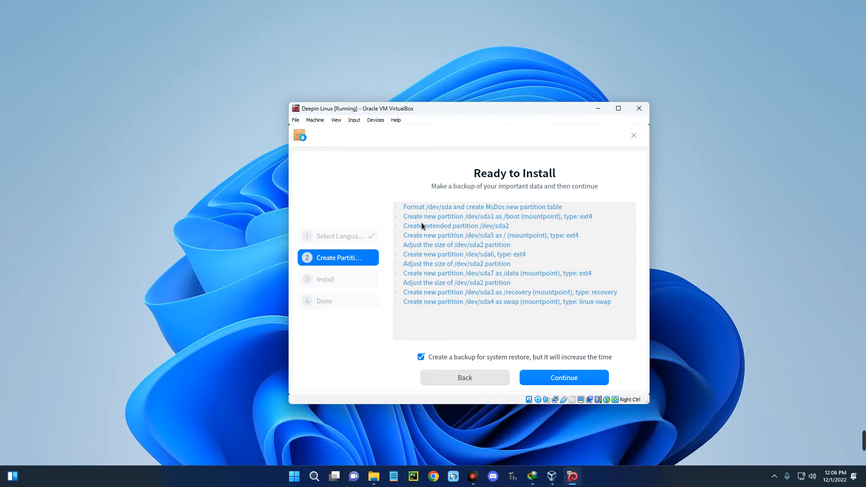
mouse_move(454, 293)
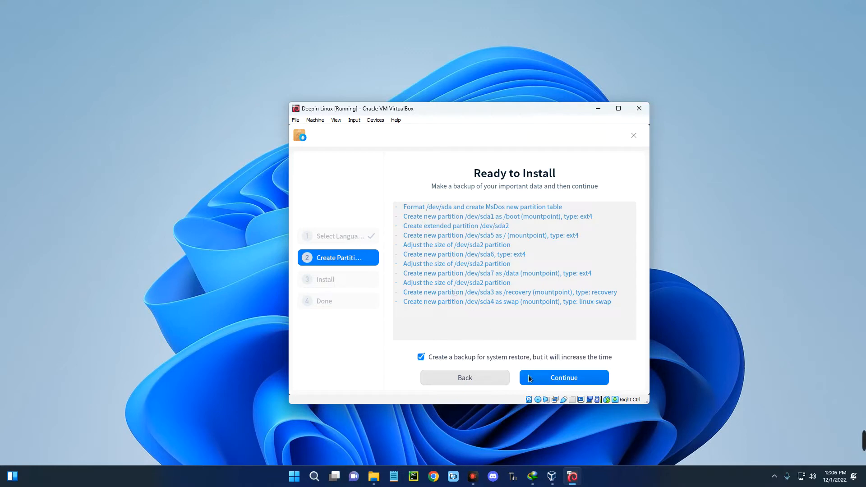
left_click(421, 357)
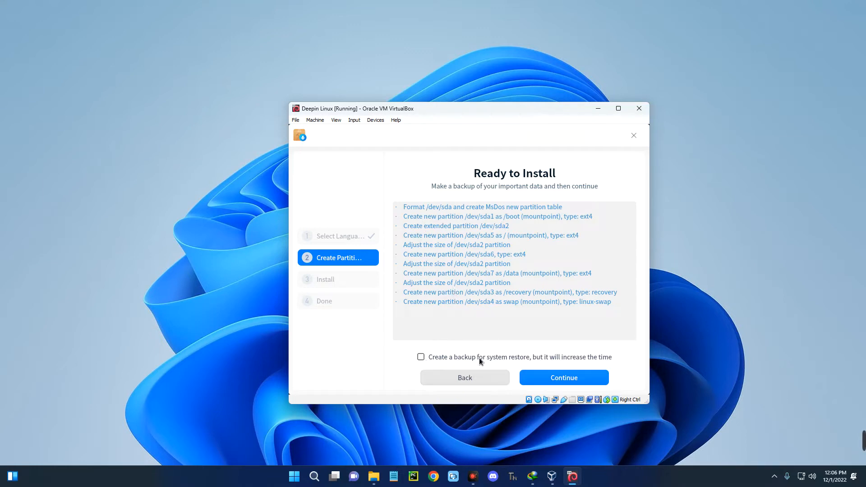
mouse_move(466, 366)
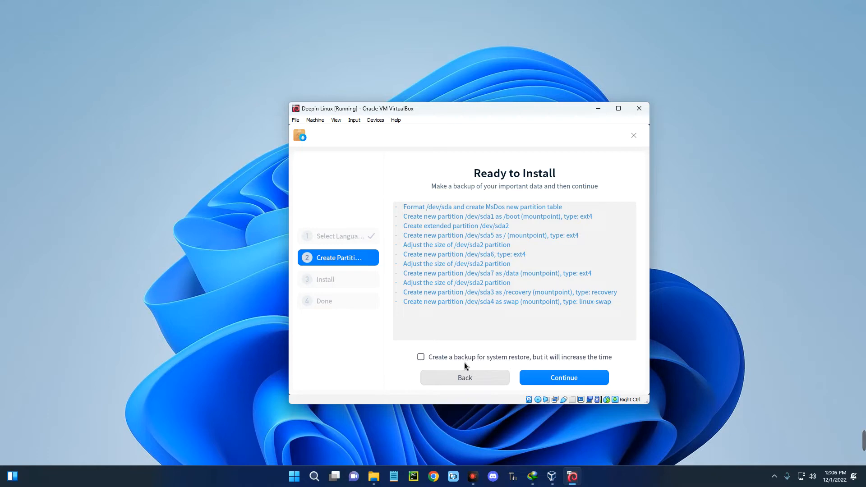
left_click(421, 358)
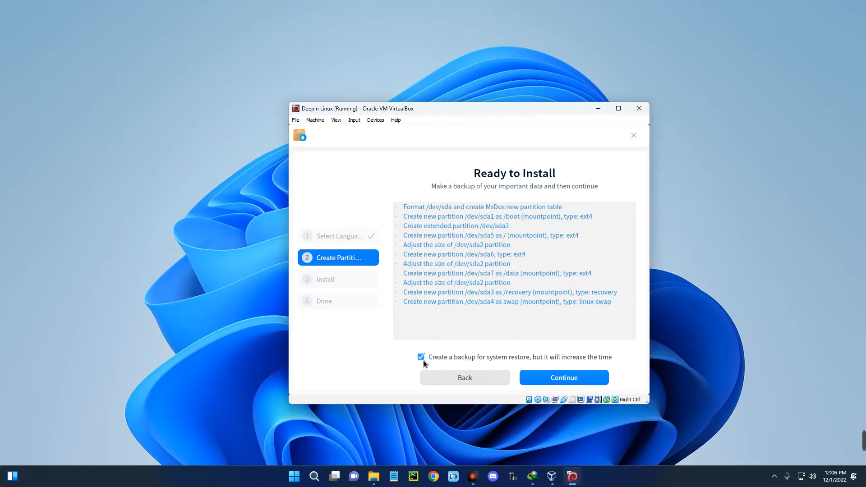
left_click(420, 357)
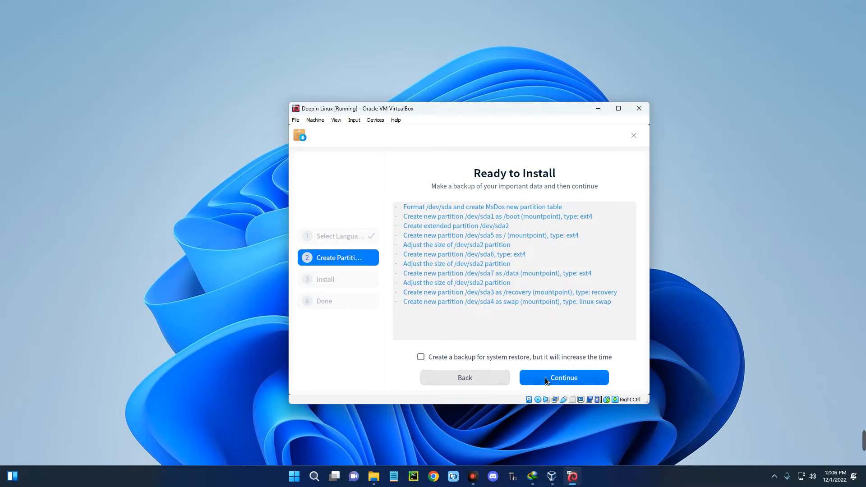
left_click(564, 377)
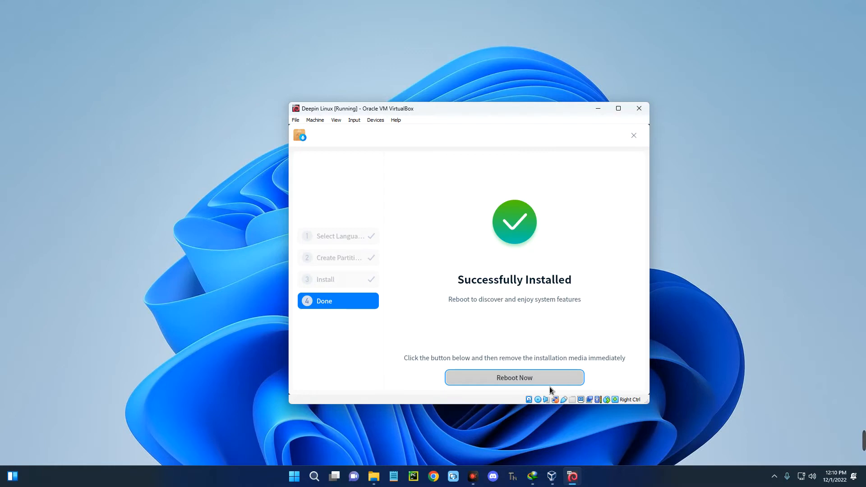
mouse_move(535, 355)
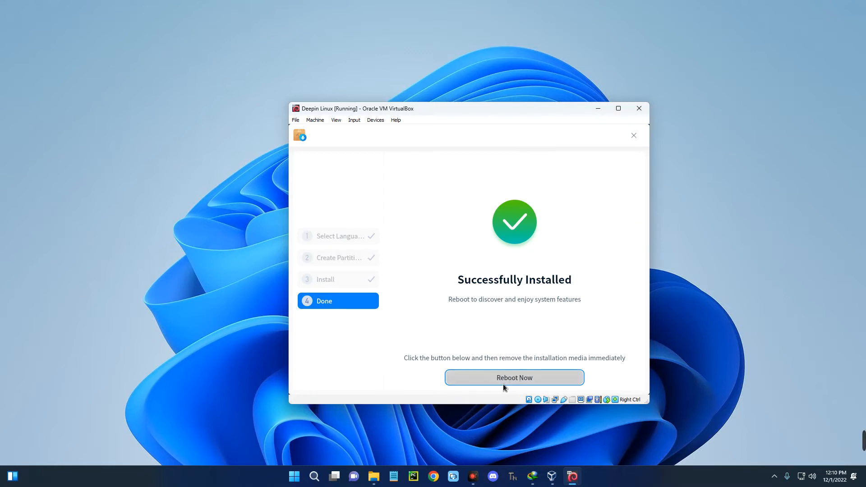
Step: Reboot the installed system, then power off the VM from its window at the boot menu
left_click(514, 377)
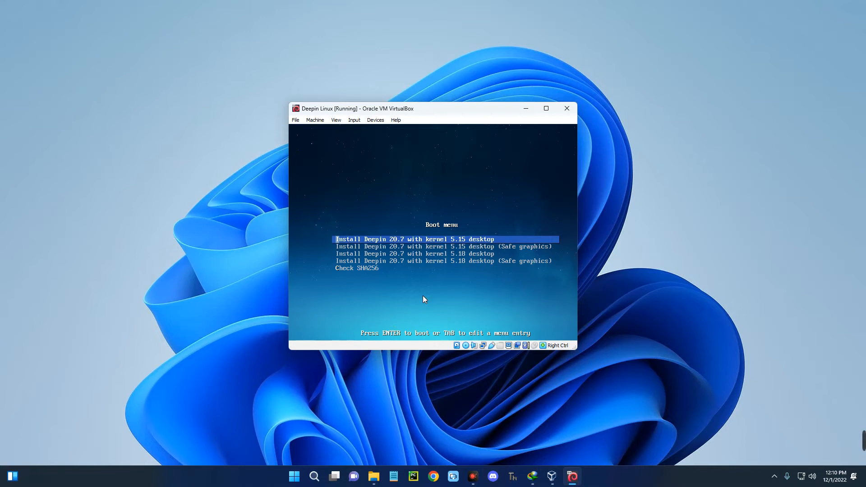
mouse_move(566, 111)
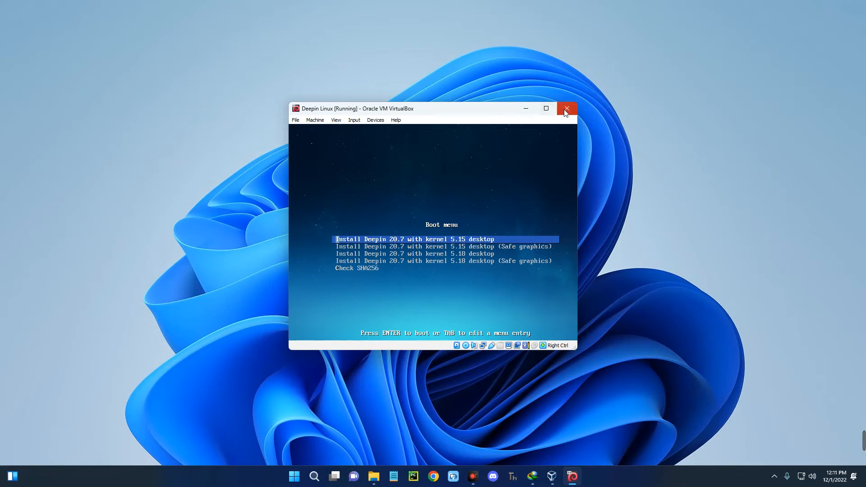
left_click(566, 108)
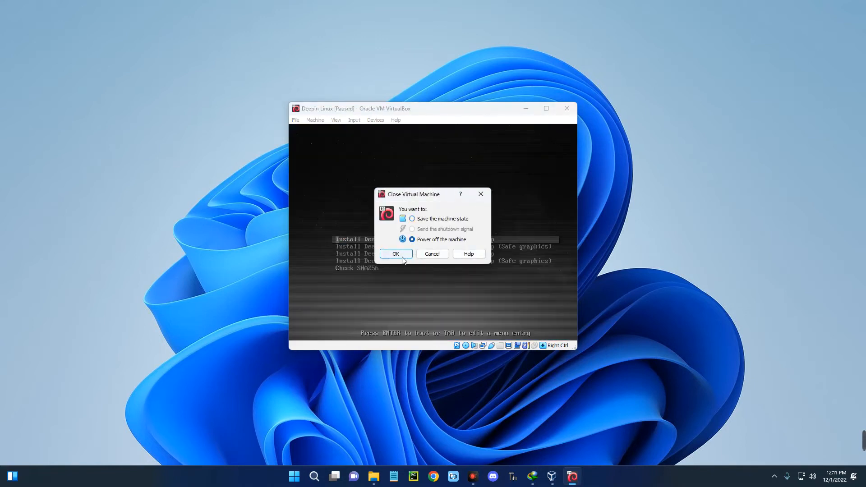
left_click(396, 253)
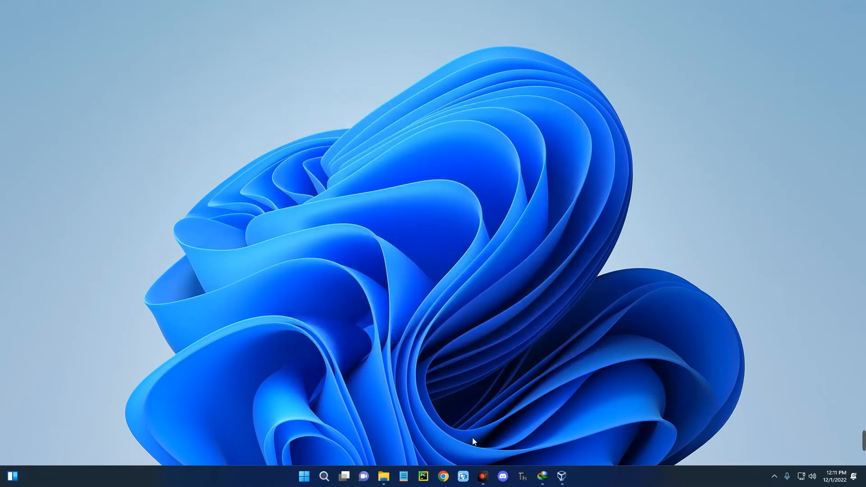
Step: Detach the deepin installer ISO from Controller: IDE in the Deepin Linux storage settings and save
left_click(561, 477)
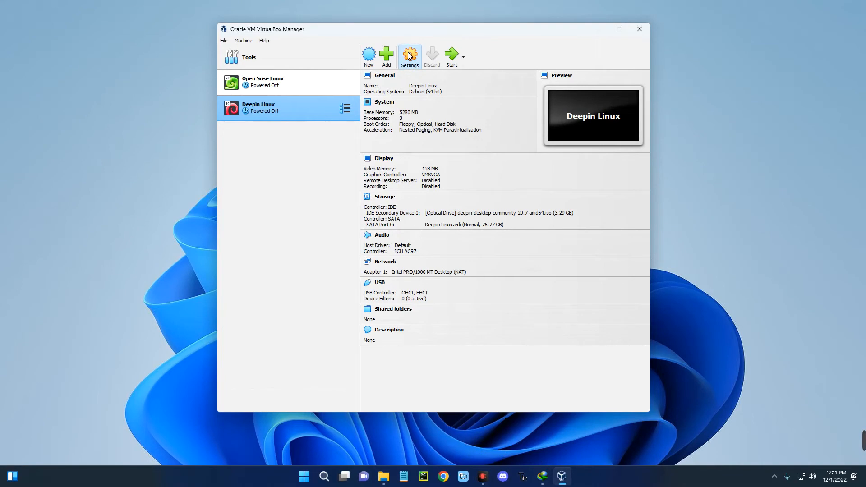
left_click(410, 55)
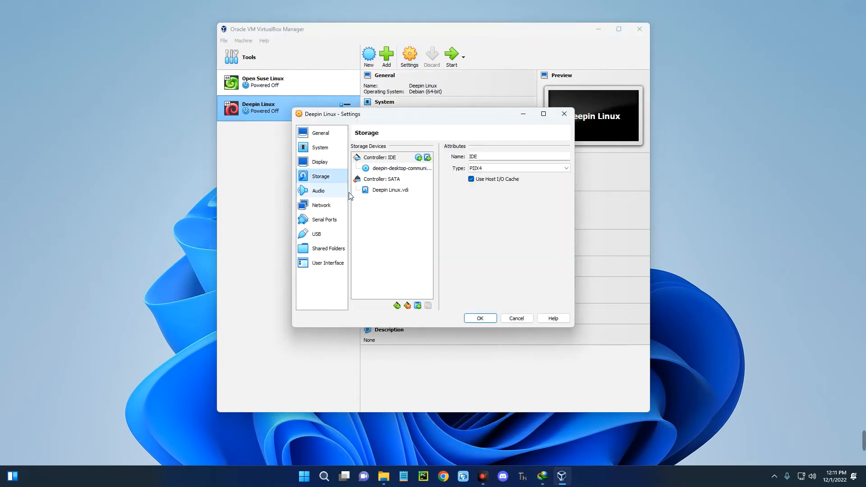
left_click(399, 168)
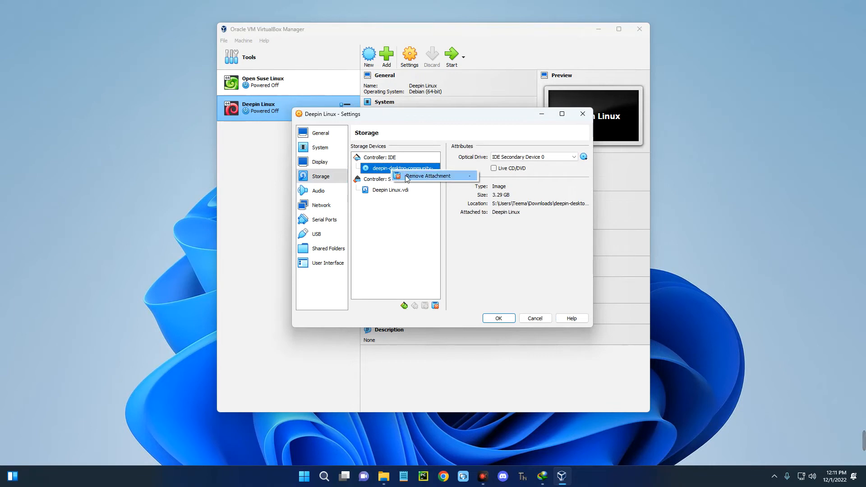
left_click(427, 176)
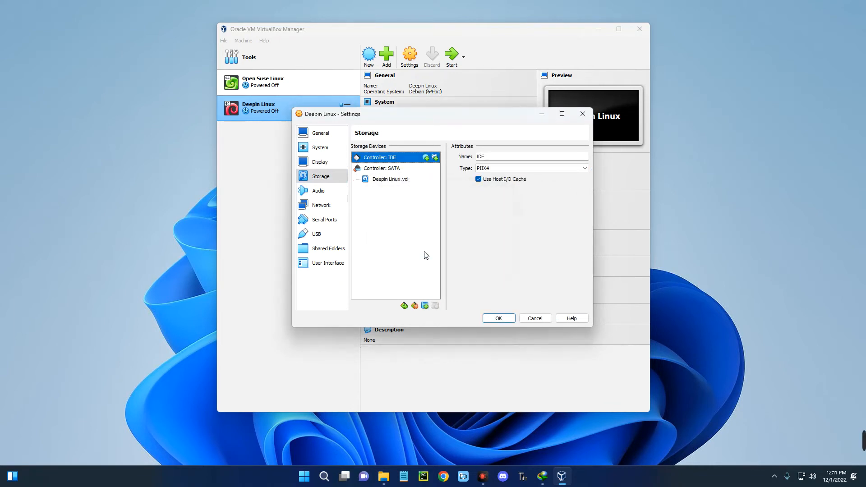
left_click(498, 318)
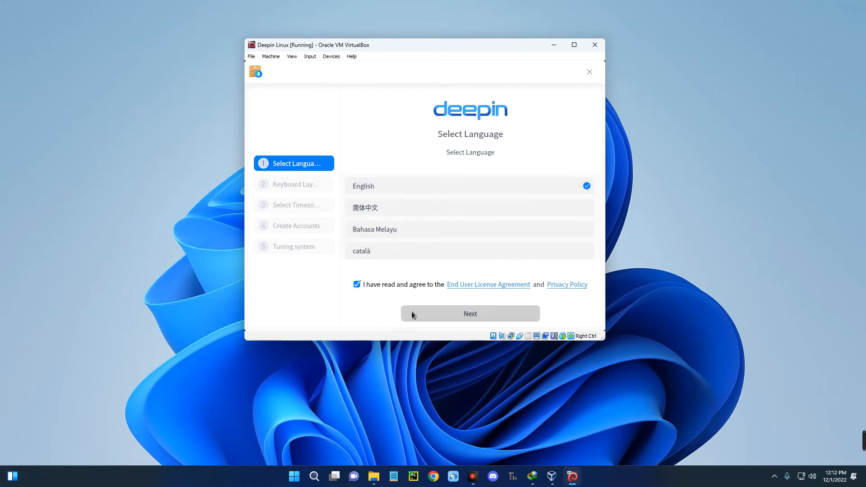
mouse_move(418, 308)
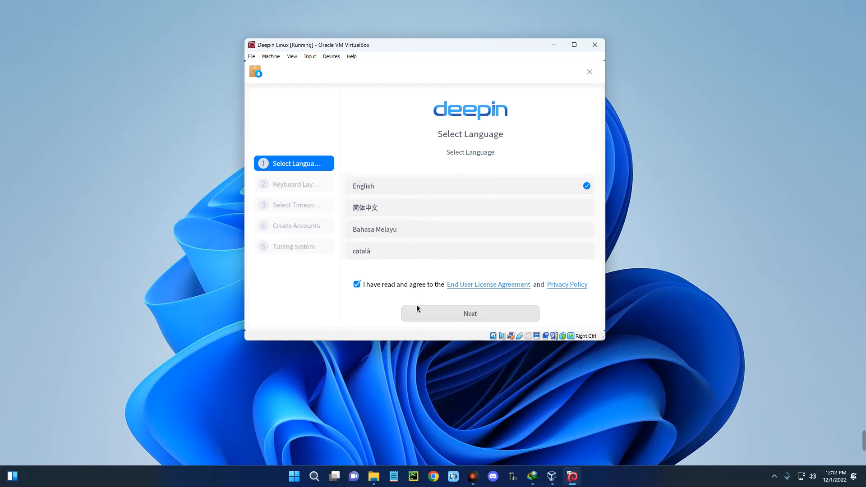
Step: Keep English language and English (US) keyboard layout, reaching the timezone step with its map view
left_click(470, 314)
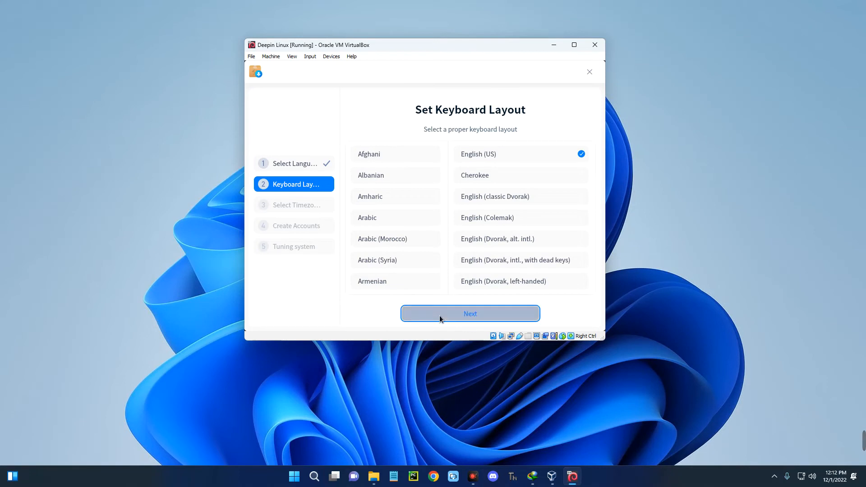
left_click(470, 314)
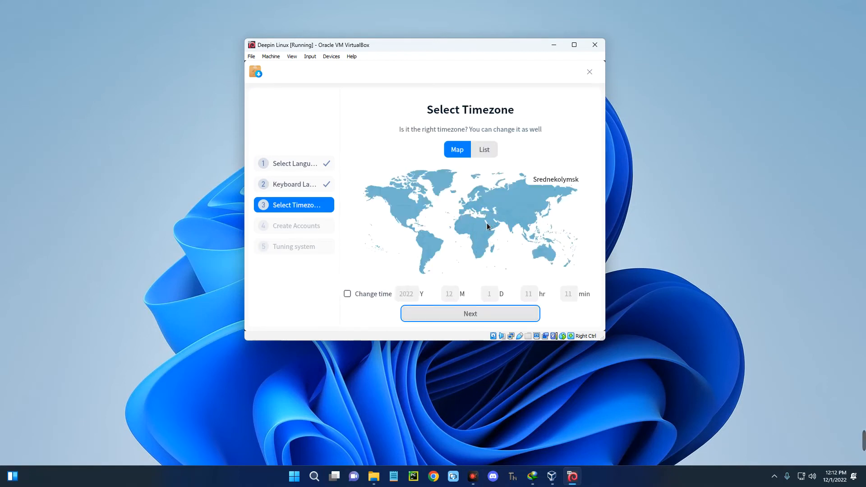
left_click(484, 150)
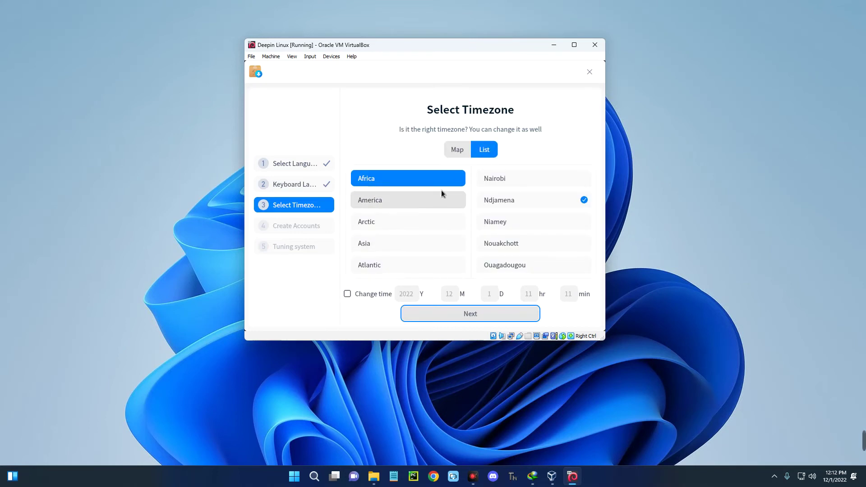
left_click(457, 149)
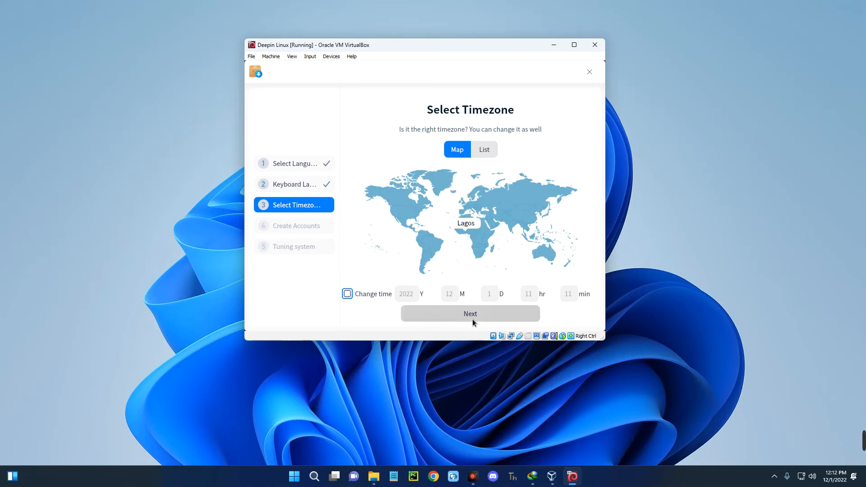
Step: Confirm the timezone and create the 'everything-tech' user account, finishing the first-boot setup
left_click(471, 314)
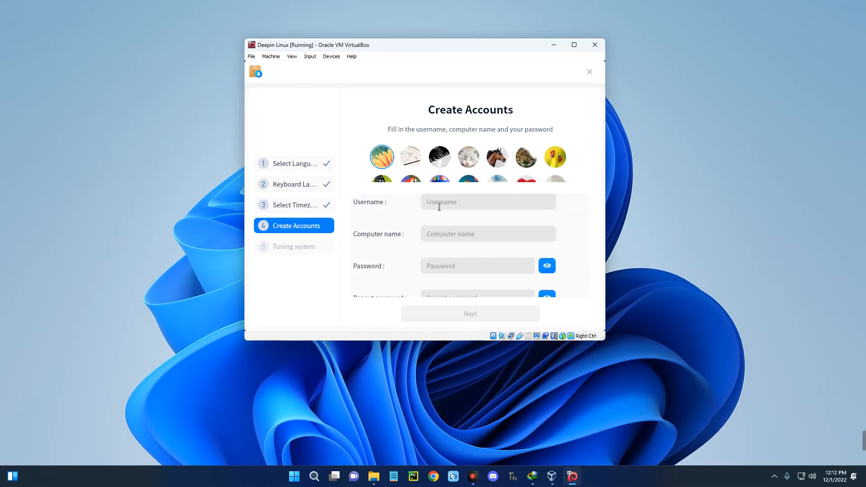
left_click(488, 202)
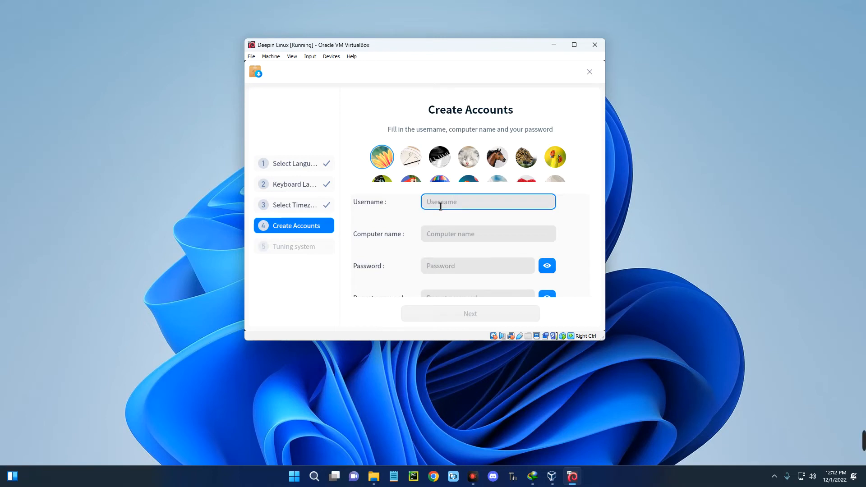
type("everything")
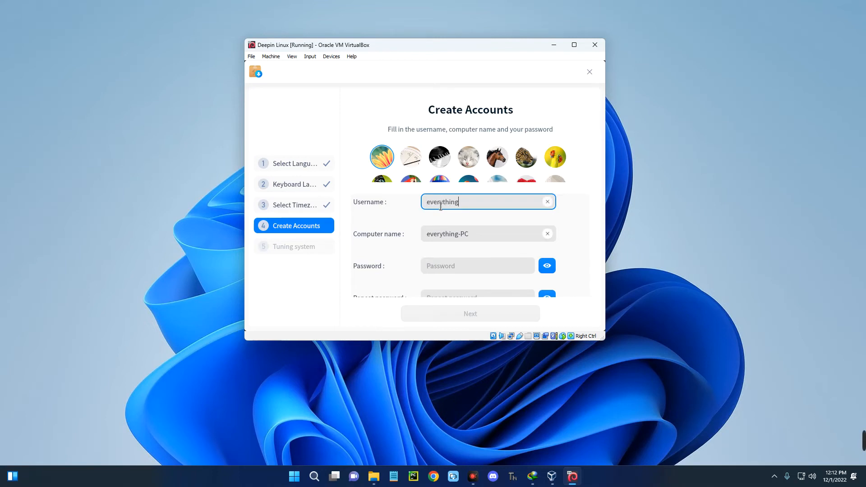
type("-tech")
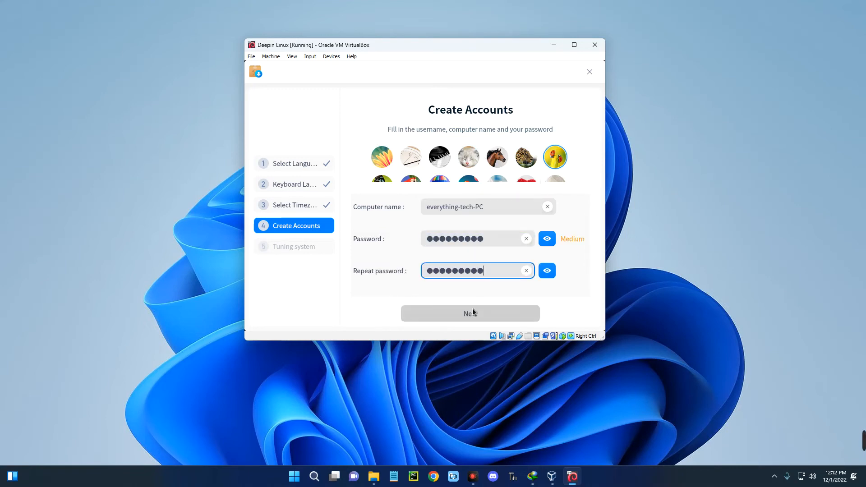
left_click(470, 314)
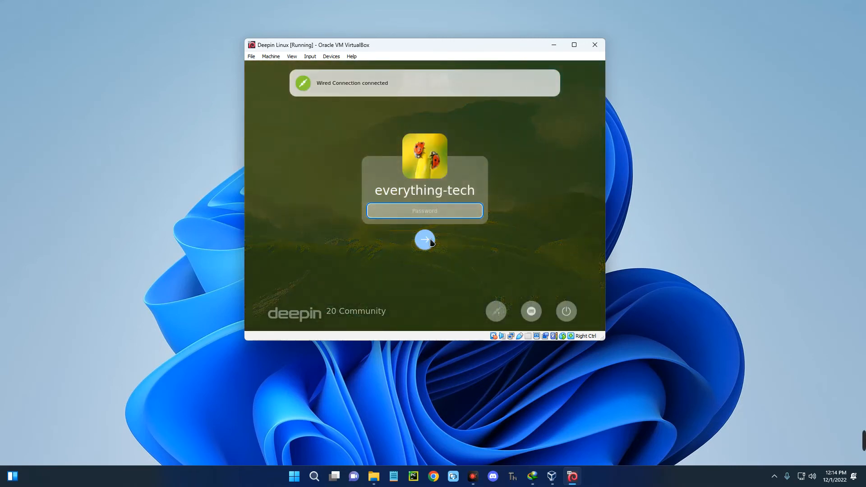
Step: Log into the everything-tech account and choose Normal Mode to reach the Deepin desktop
left_click(424, 240)
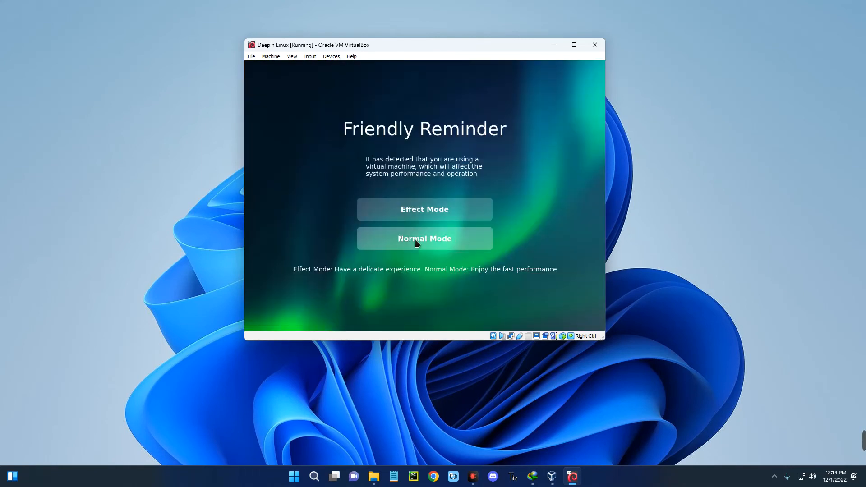
left_click(424, 238)
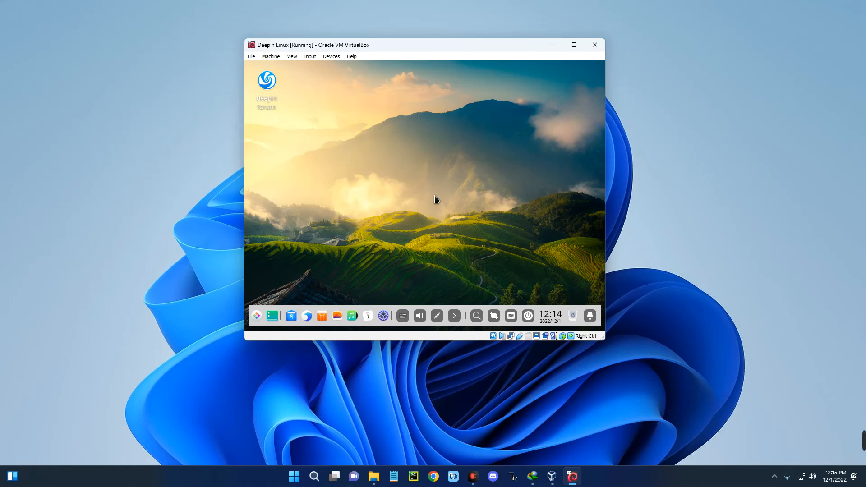
mouse_move(576, 49)
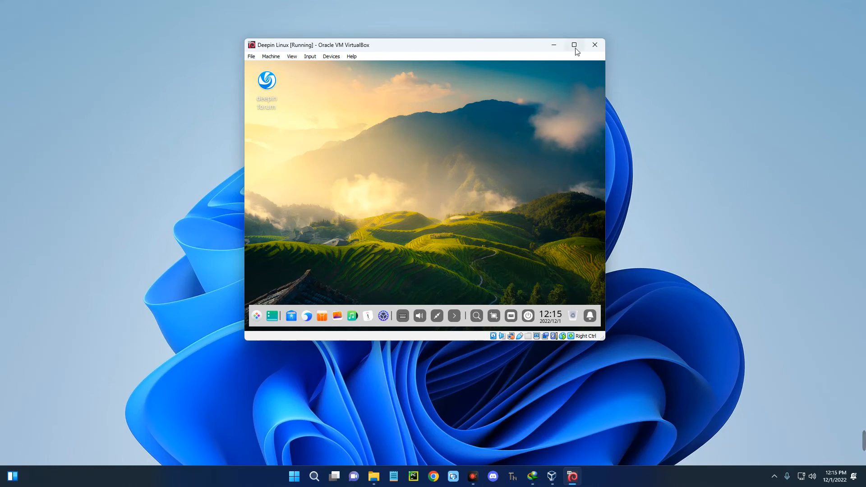
Step: Maximize the VirtualBox VM window so it fills the host screen
left_click(574, 45)
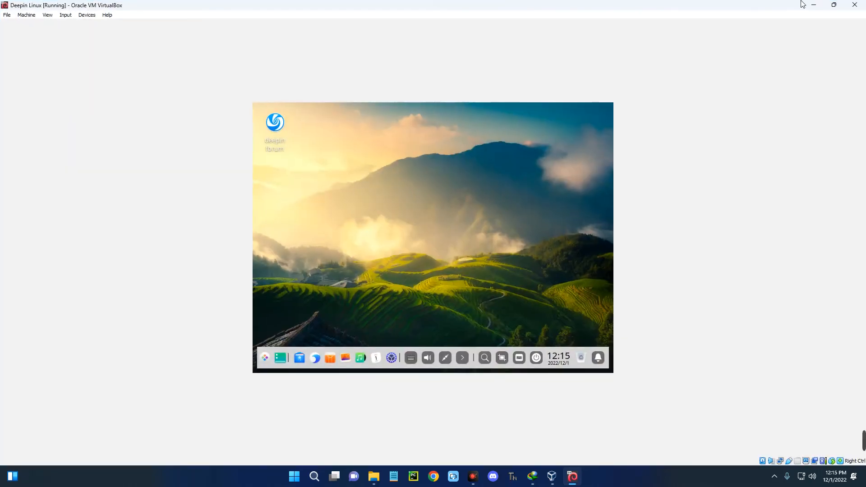
left_click(834, 4)
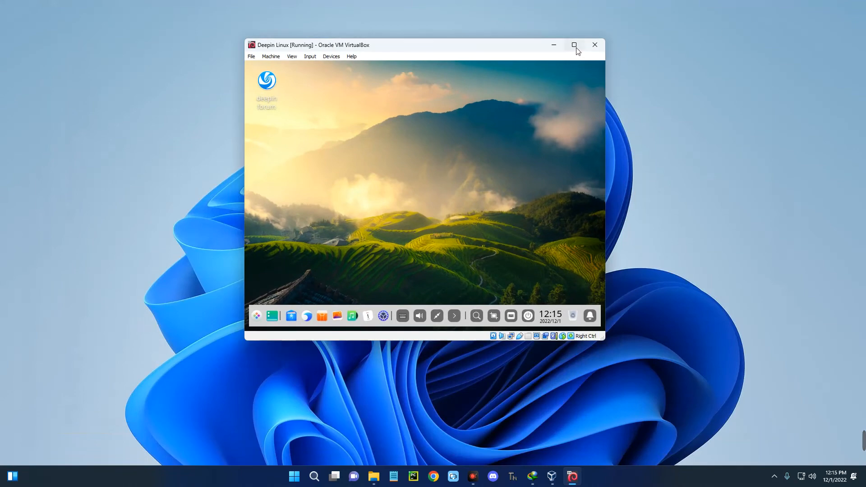
left_click(574, 45)
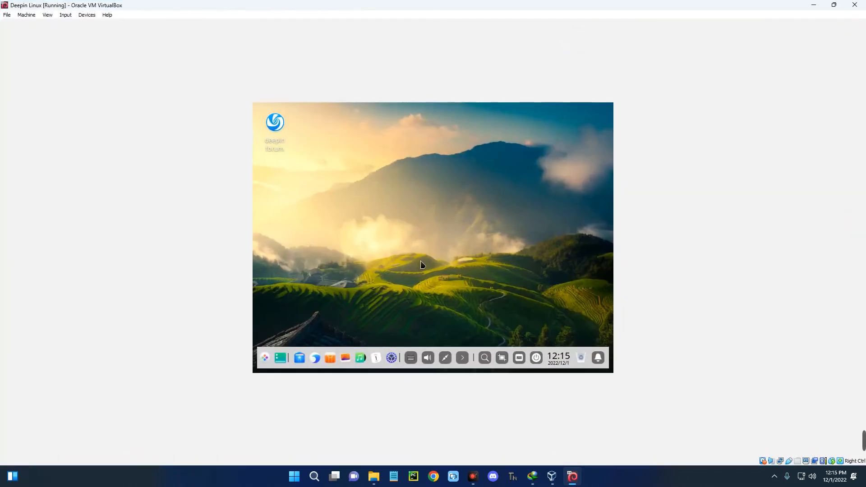
mouse_move(340, 146)
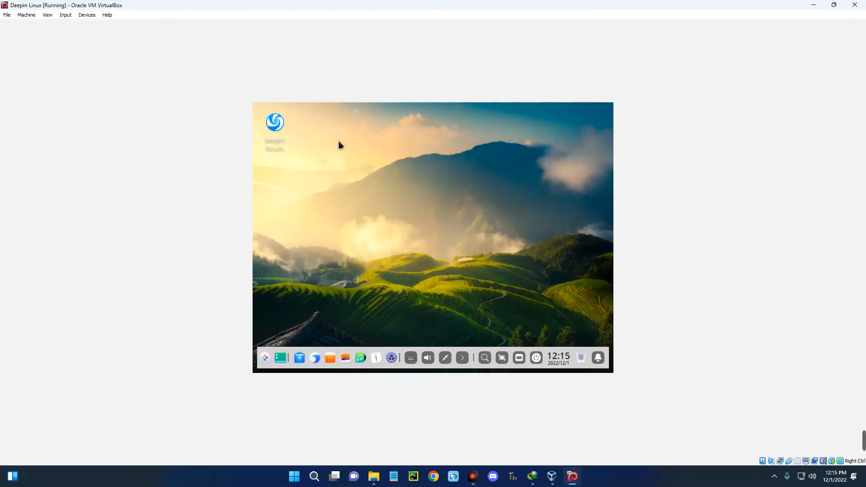
Step: In Deepin Display Settings set the resolution to 1920×1080, save it, and raise display scaling to 1.25
right_click(341, 145)
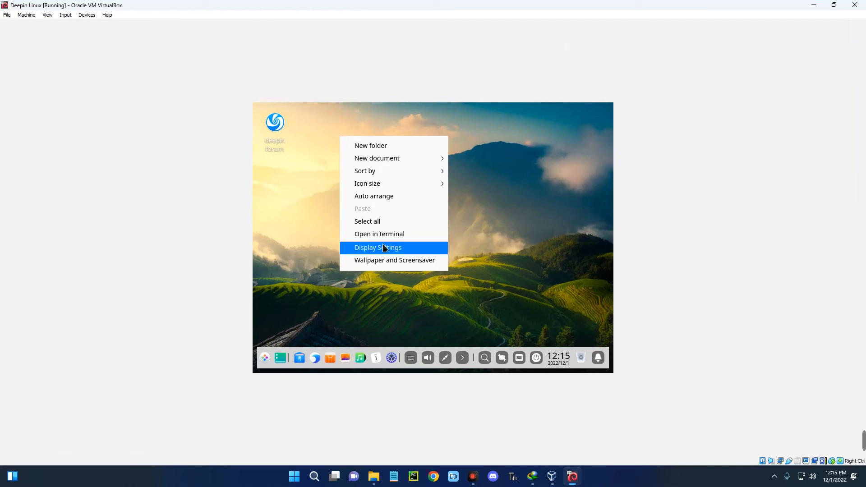
left_click(365, 256)
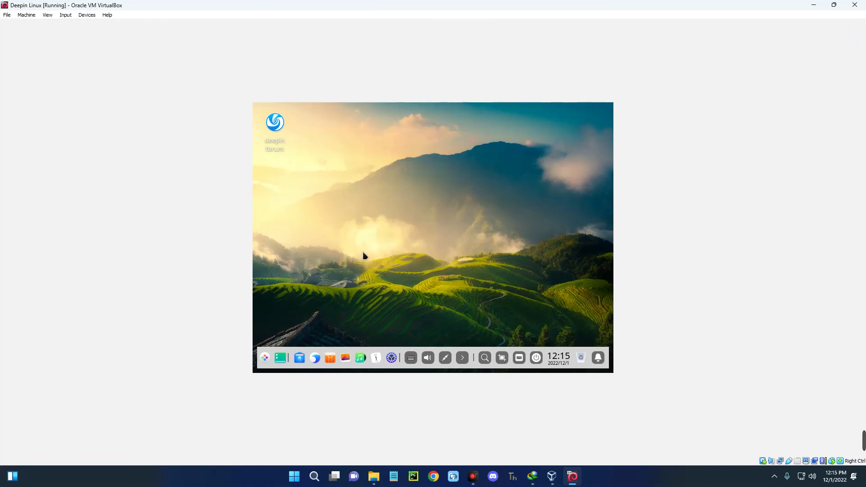
left_click(392, 357)
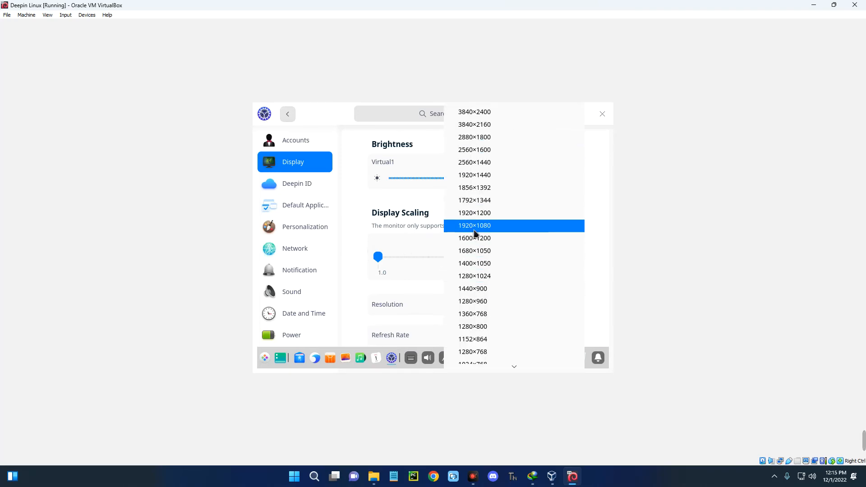
left_click(475, 226)
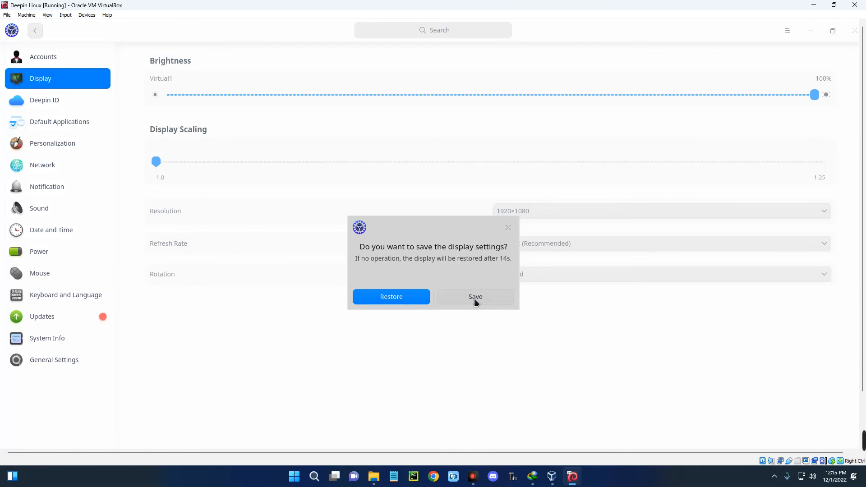
left_click(475, 297)
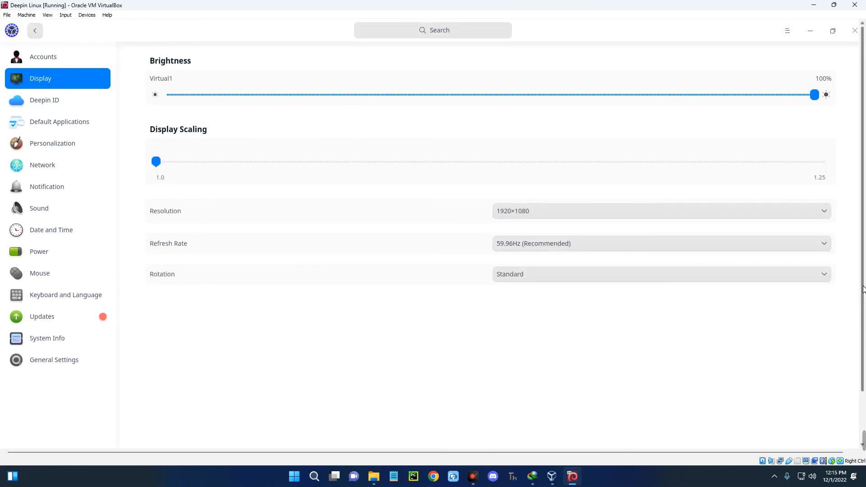
mouse_move(574, 228)
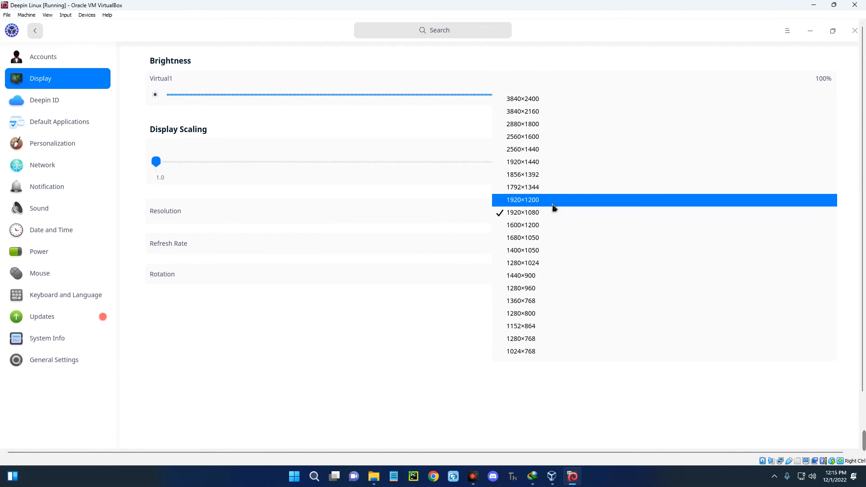
mouse_move(550, 204)
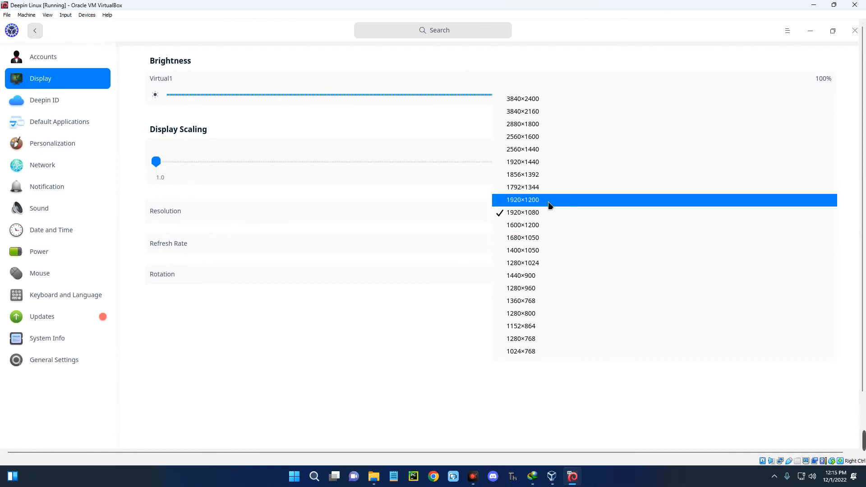
mouse_move(555, 245)
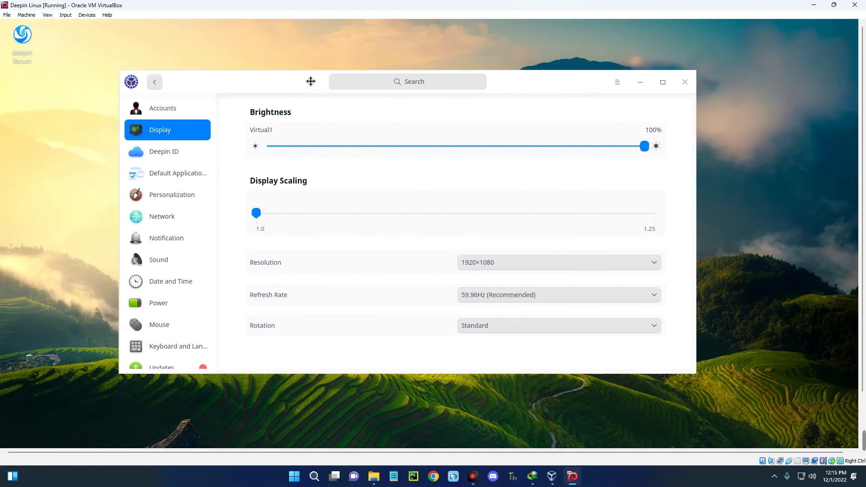
mouse_move(265, 220)
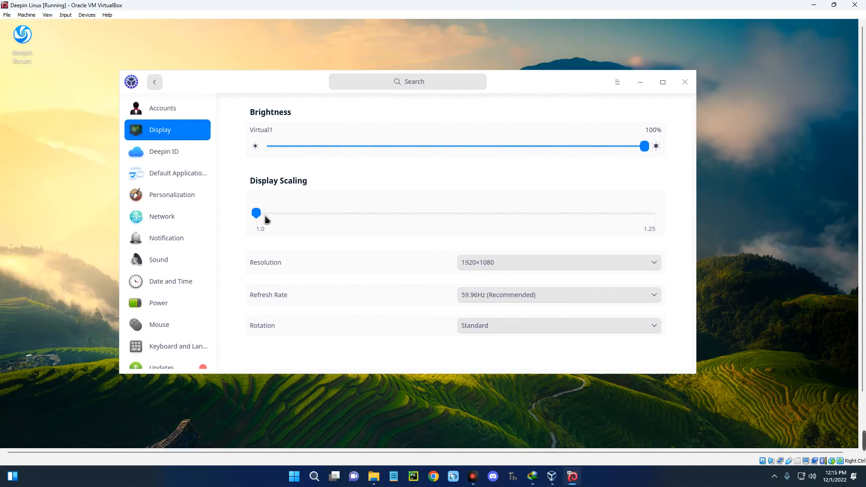
mouse_move(656, 217)
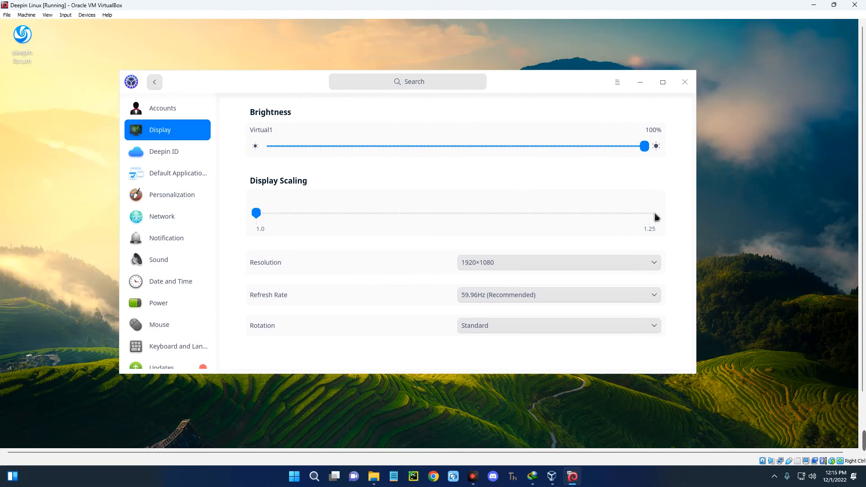
left_click_drag(255, 213, 655, 213)
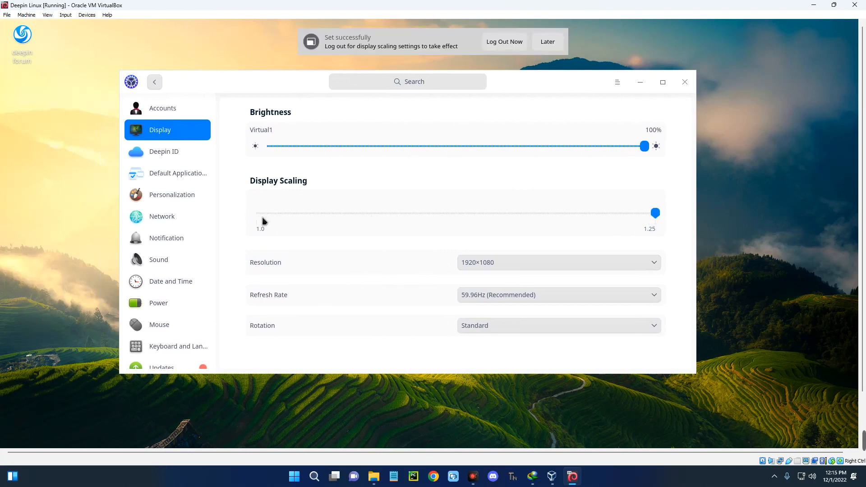